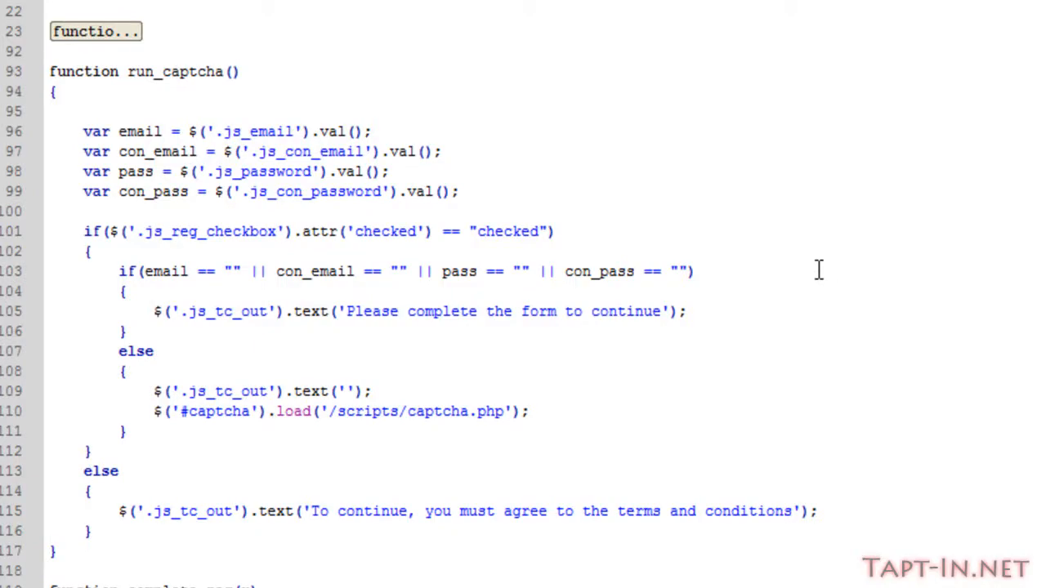
mouse_move(828, 288)
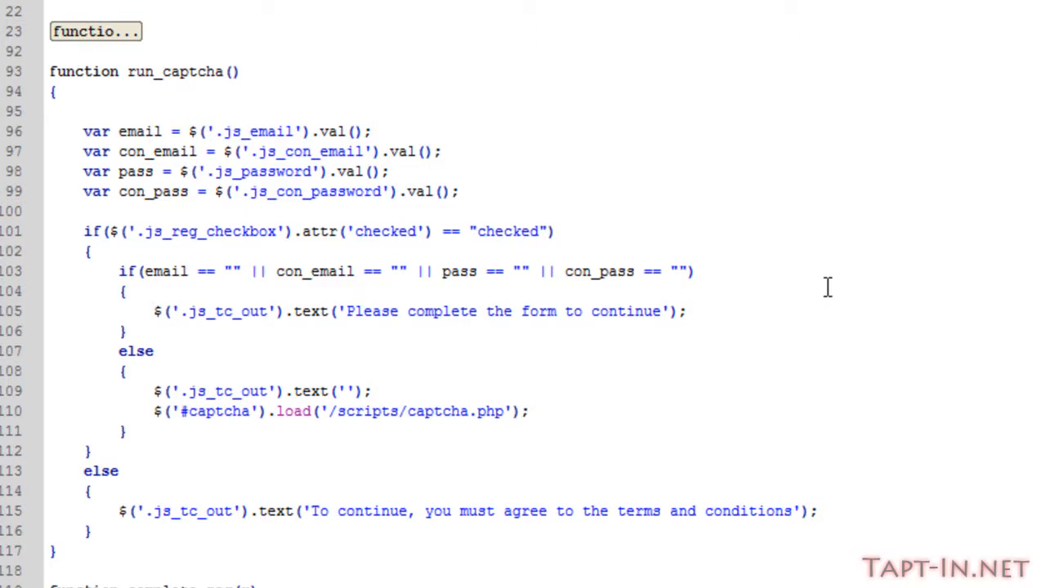
mouse_move(586, 194)
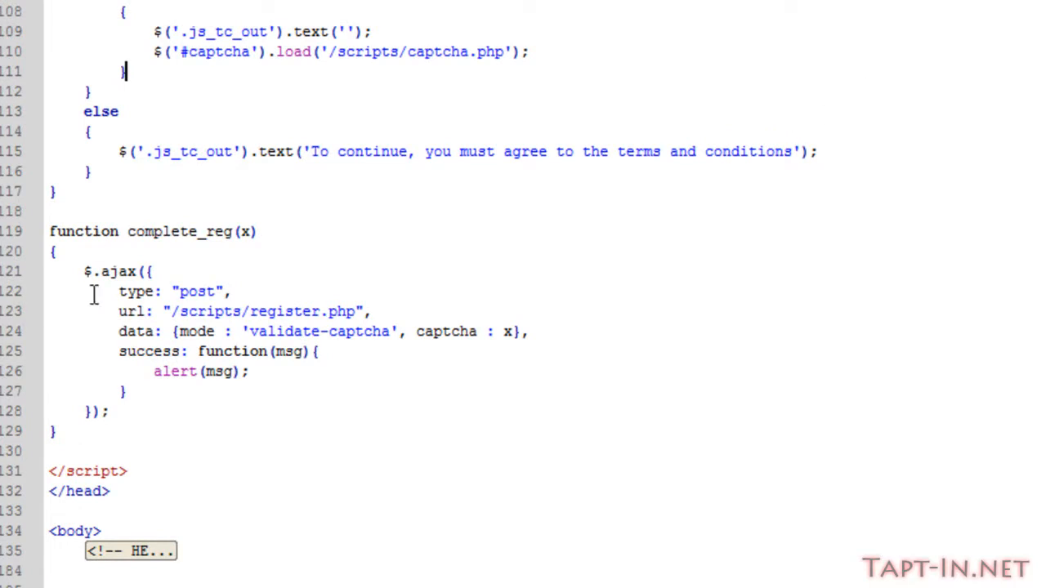
mouse_move(131, 232)
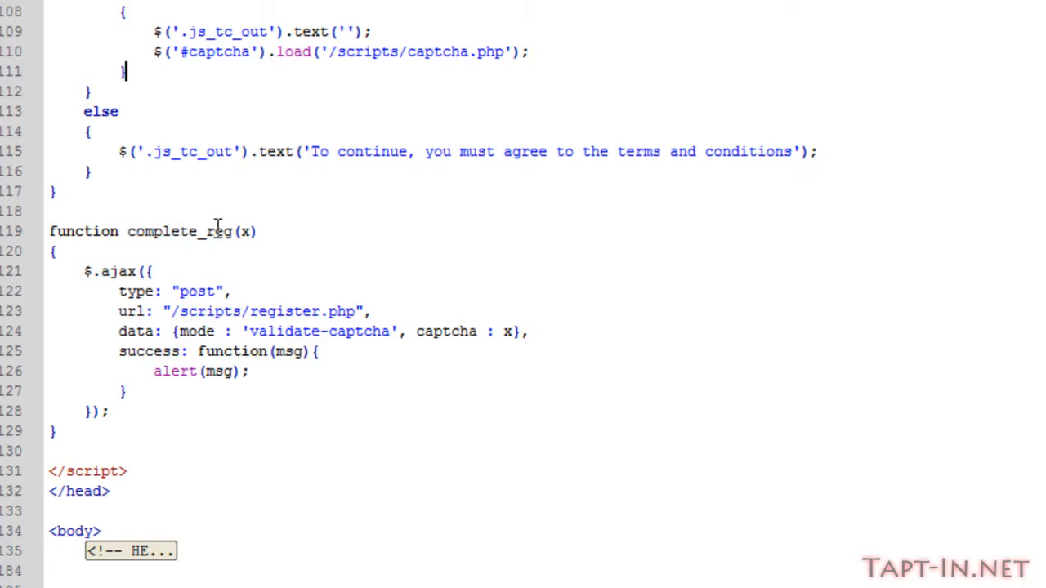
mouse_move(176, 221)
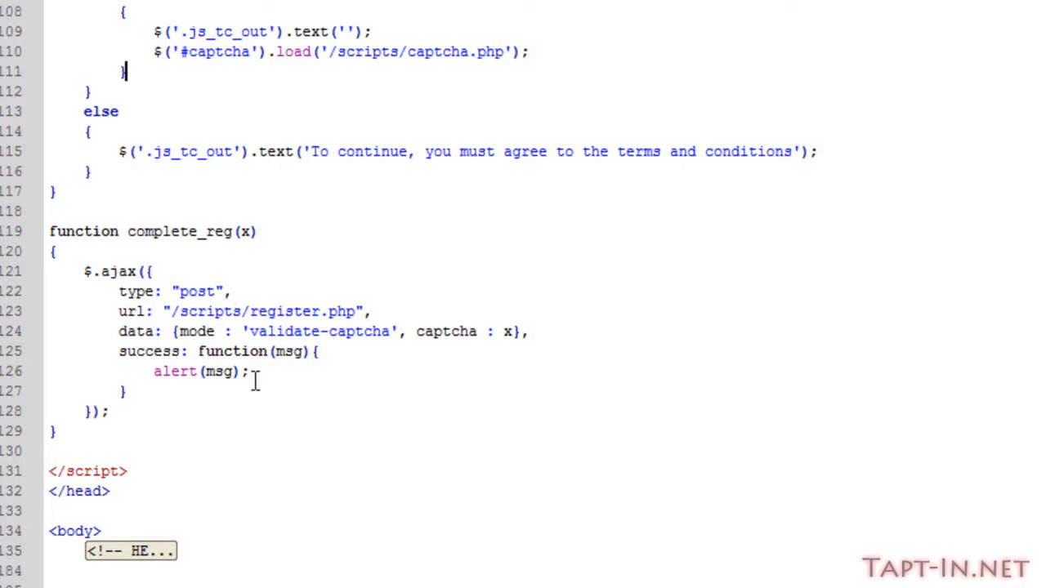
mouse_move(251, 390)
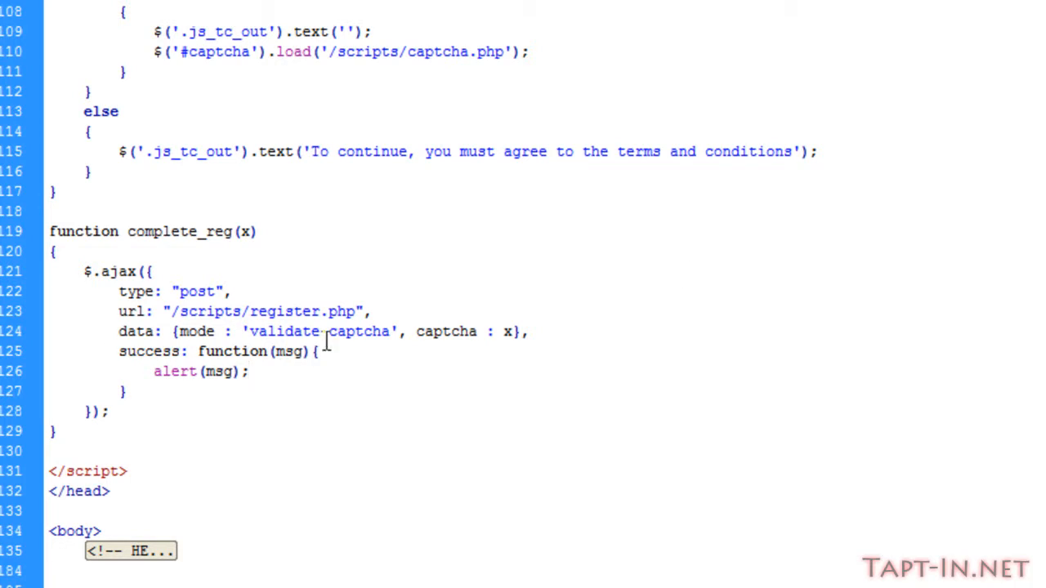
Place the cursor in the ajax success callback of complete_reg to add the fail branch.
left_click(249, 371)
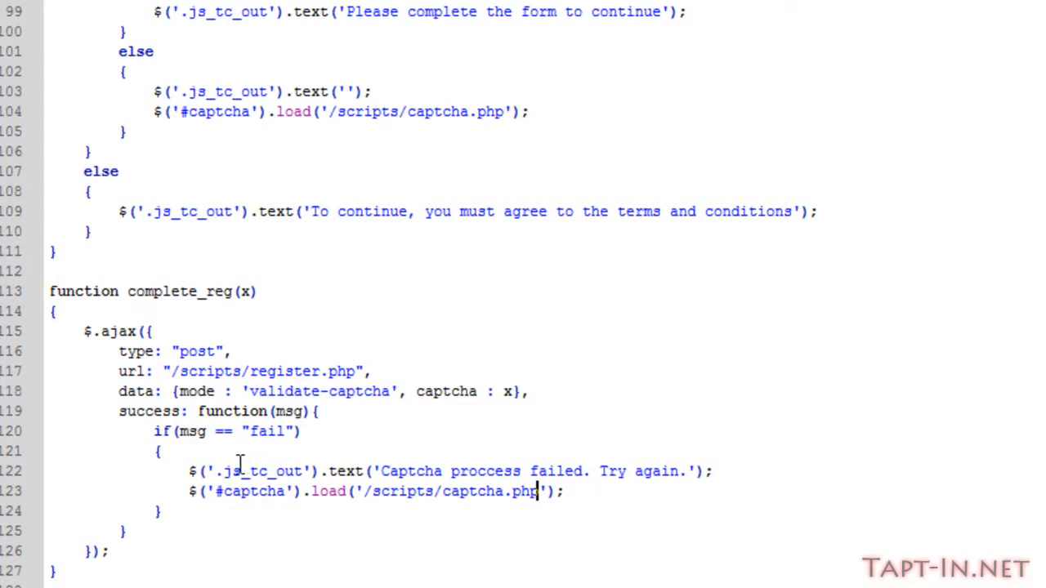
mouse_move(278, 451)
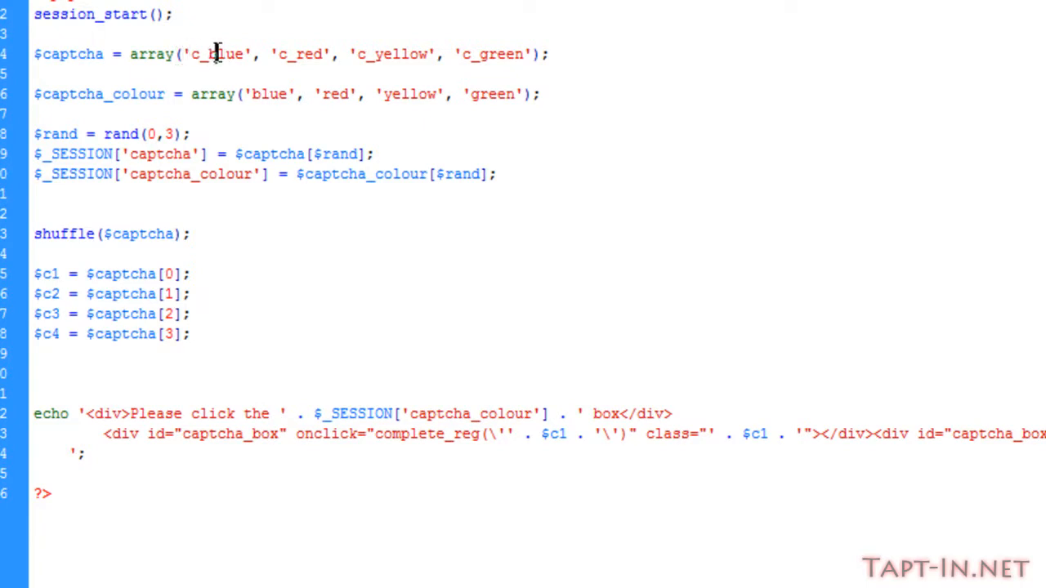
mouse_move(106, 119)
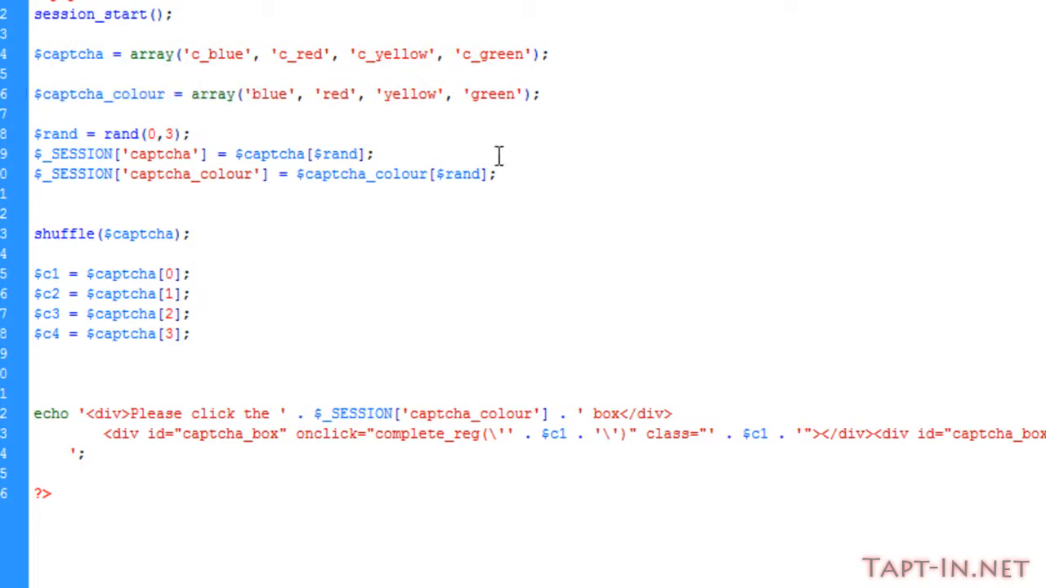
Highlight the $rand and $_SESSION lines that pick and store the random captcha colour.
left_click_drag(37, 134, 497, 174)
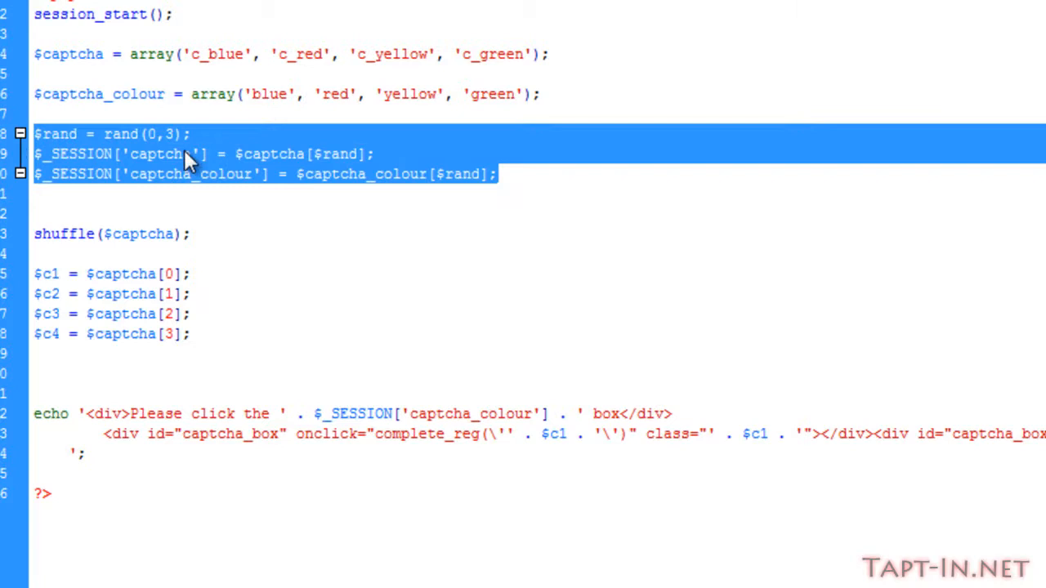
mouse_move(421, 161)
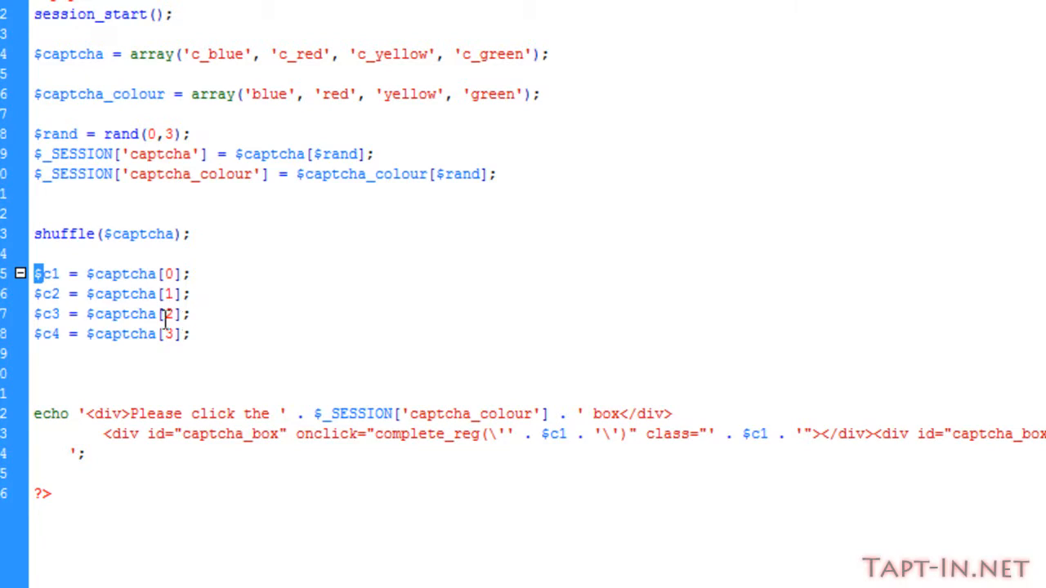
mouse_move(680, 479)
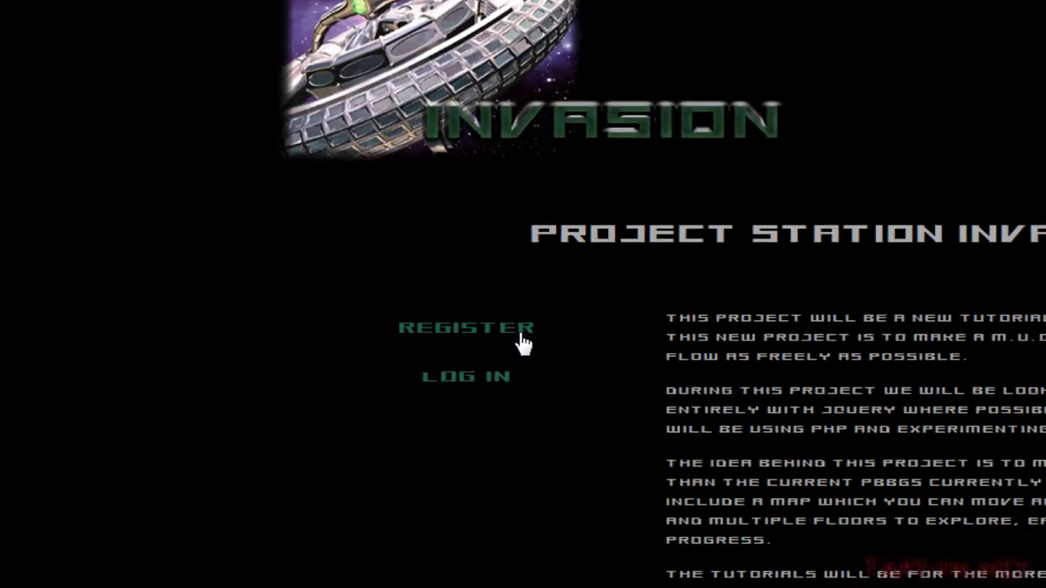
Open the Register form and click wrong and red colour boxes to trigger captcha failure.
left_click(465, 327)
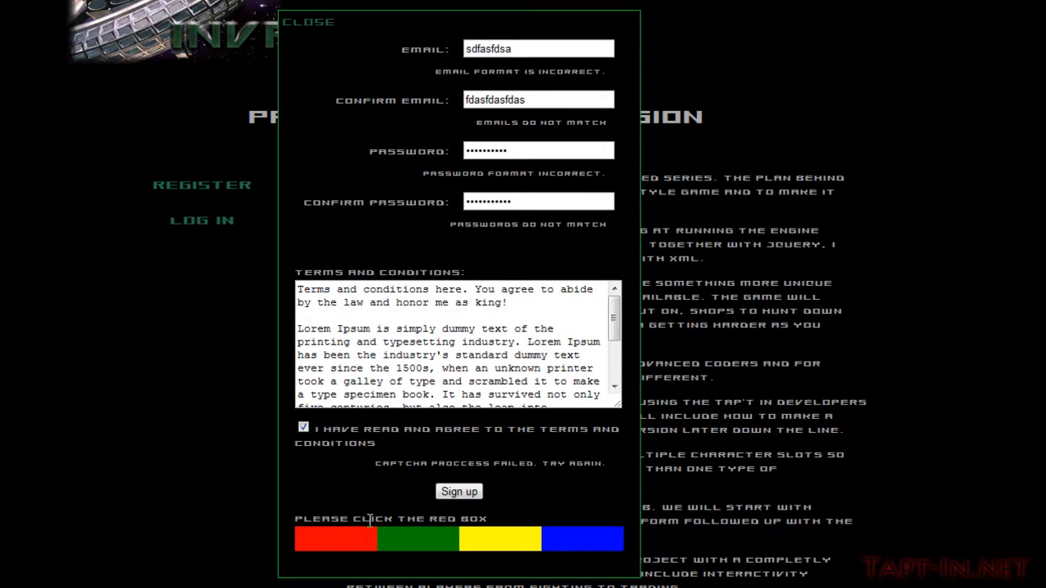
mouse_move(477, 549)
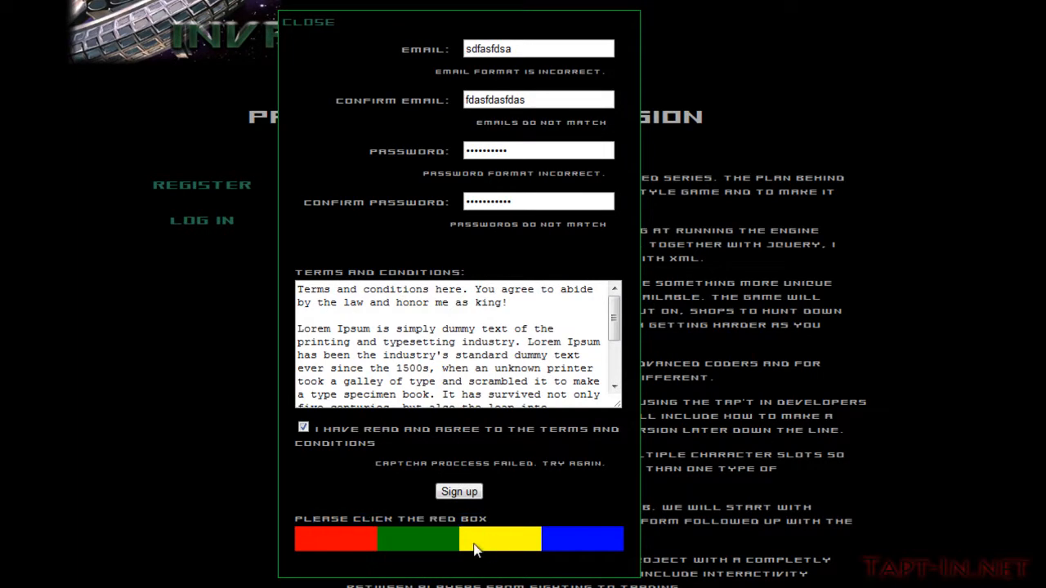
mouse_move(333, 541)
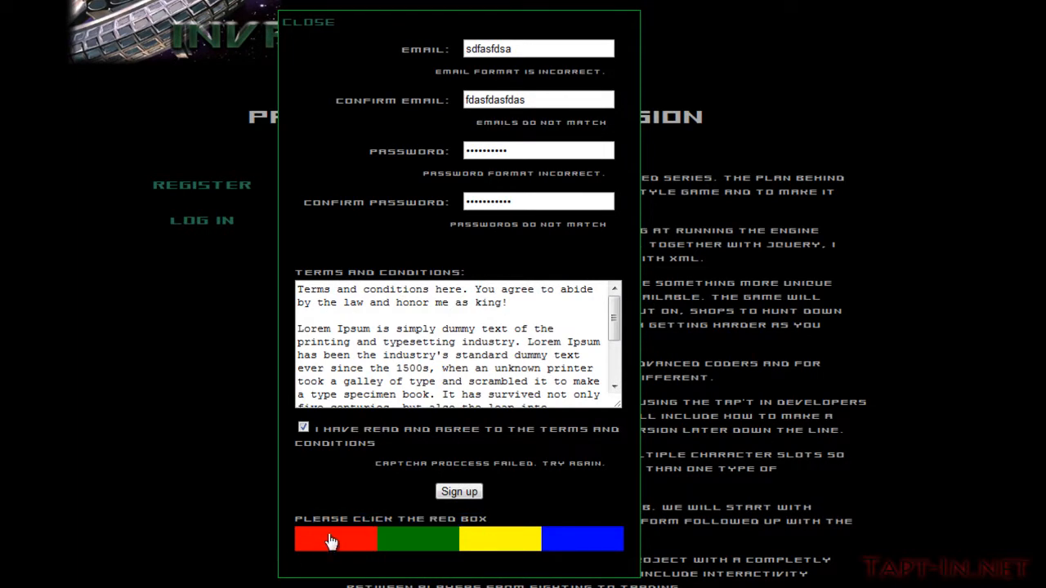
mouse_move(343, 513)
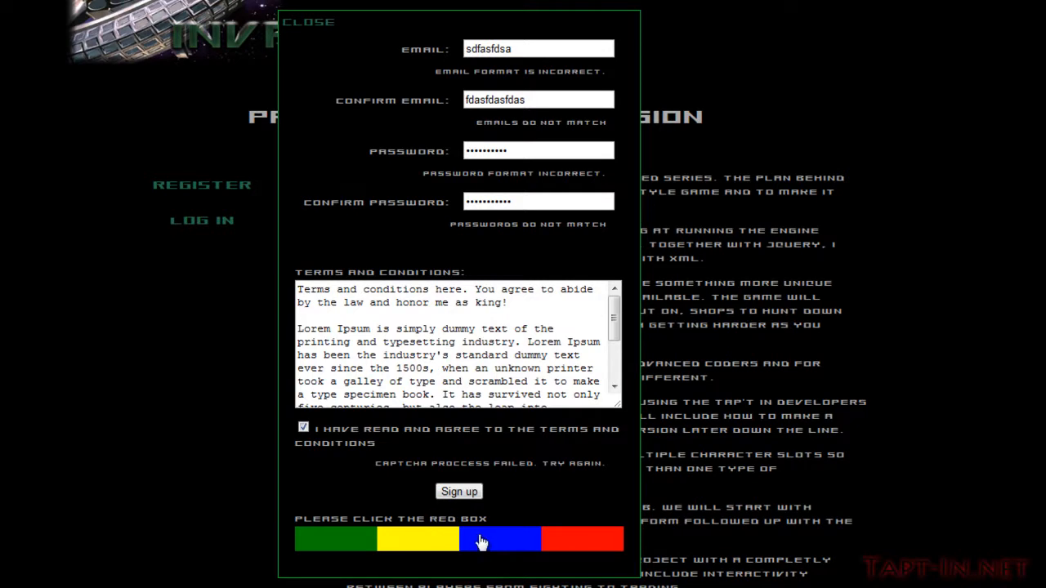
mouse_move(488, 542)
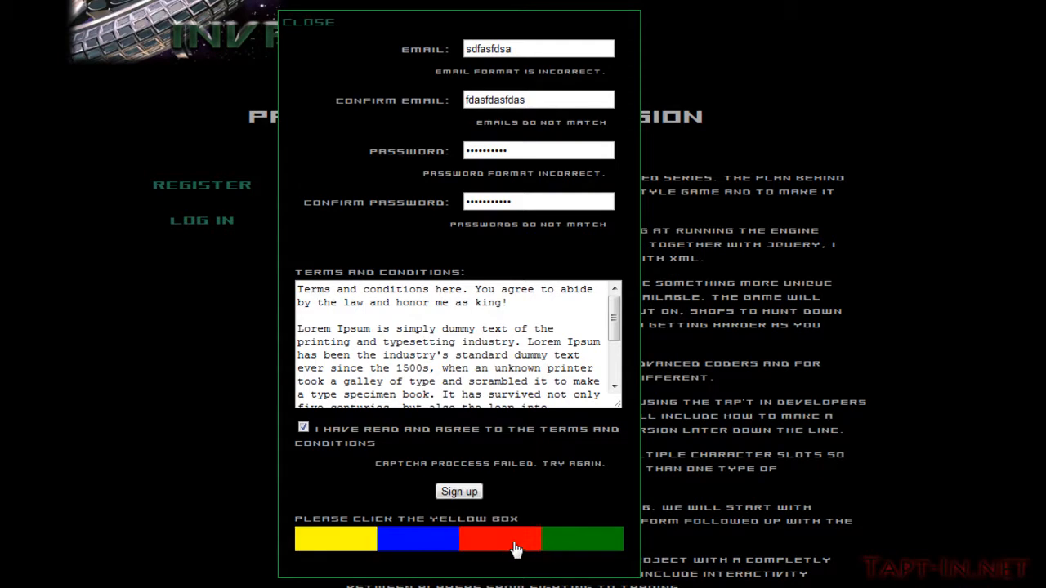
left_click(515, 538)
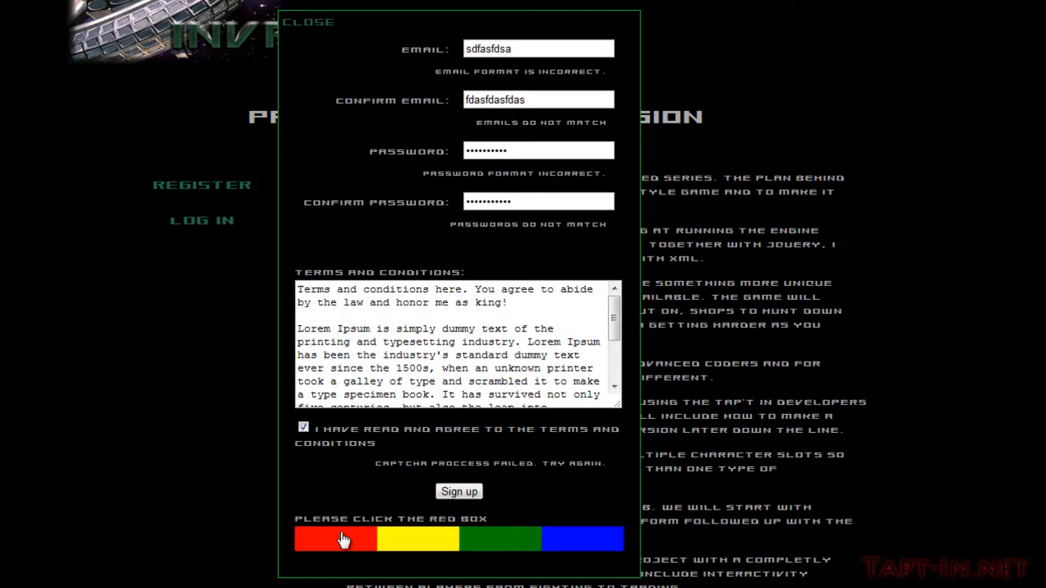
left_click(335, 538)
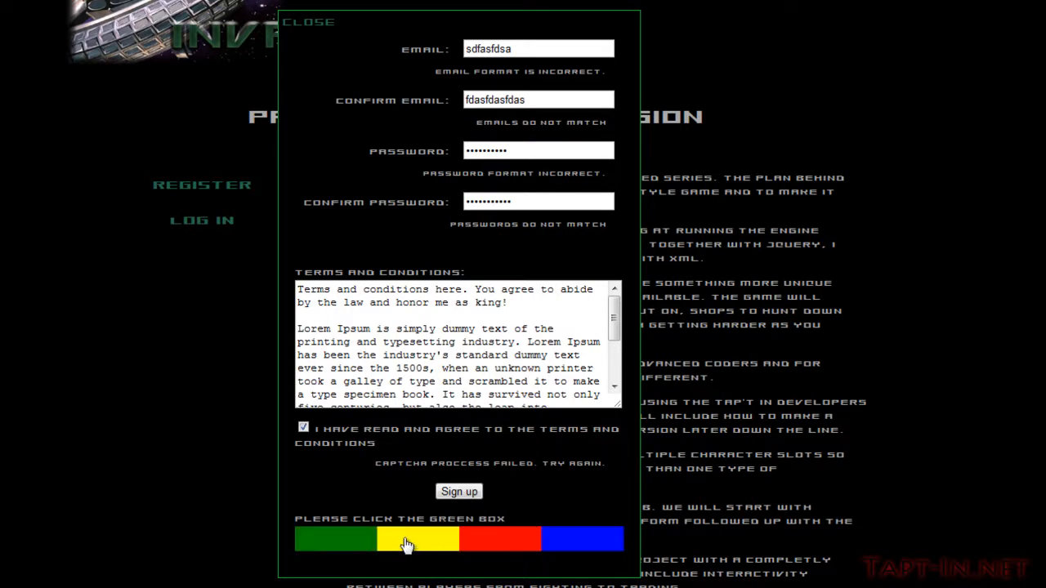
left_click(416, 539)
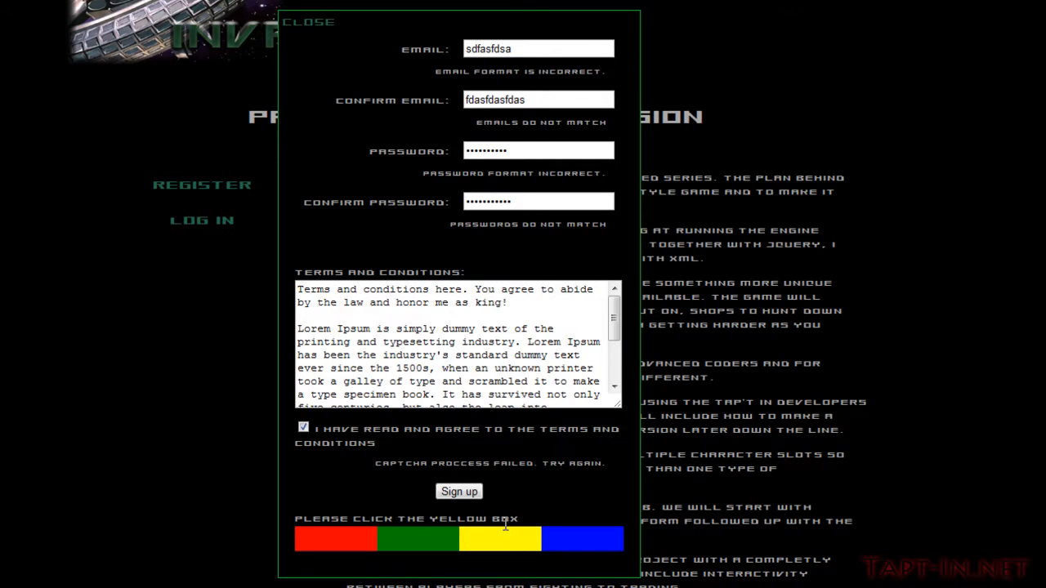
mouse_move(488, 545)
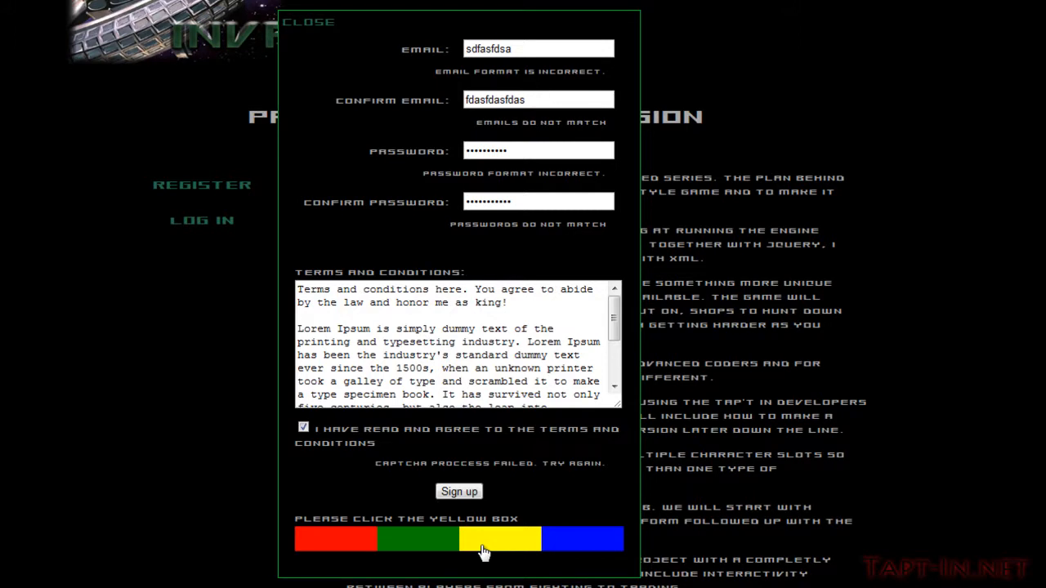
mouse_move(155, 576)
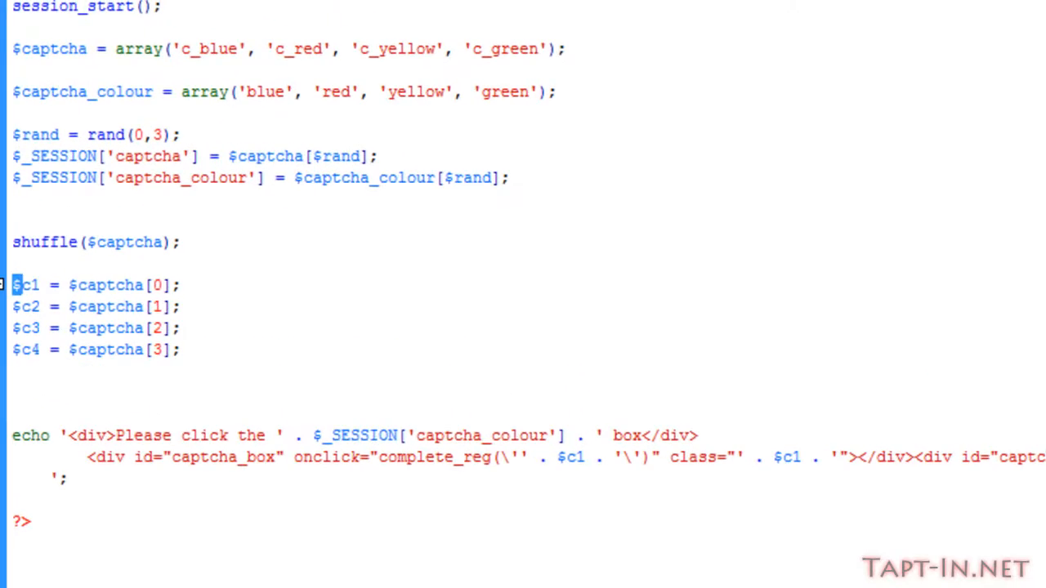
scroll("down", 3)
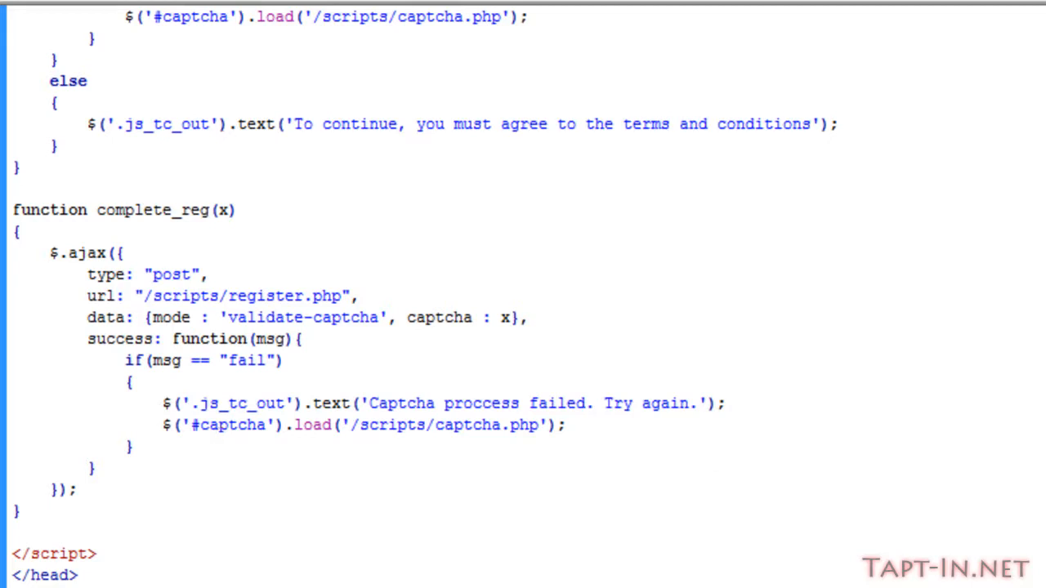
scroll("down", 3)
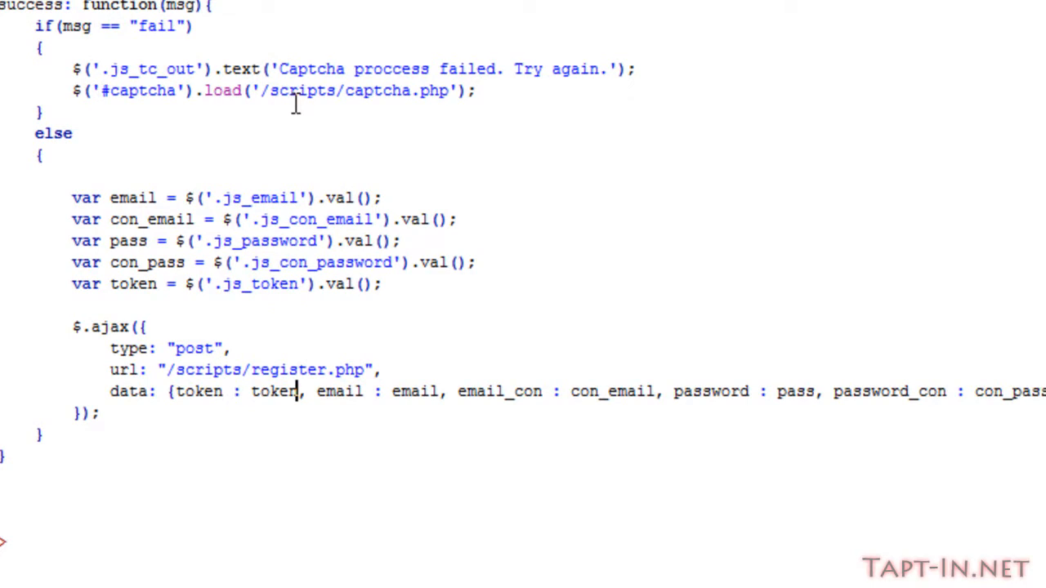
mouse_move(631, 124)
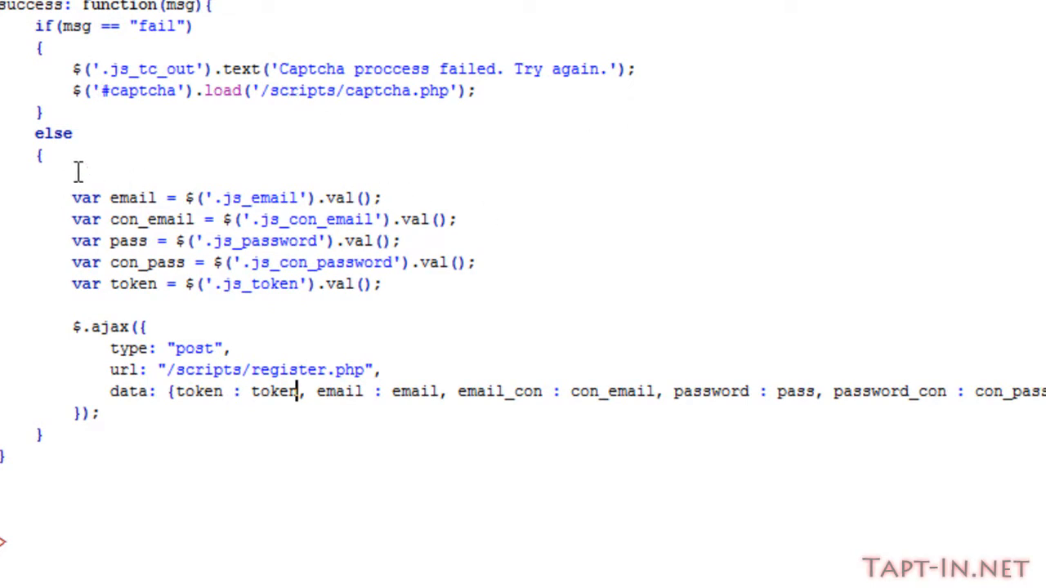
left_click_drag(72, 198, 416, 262)
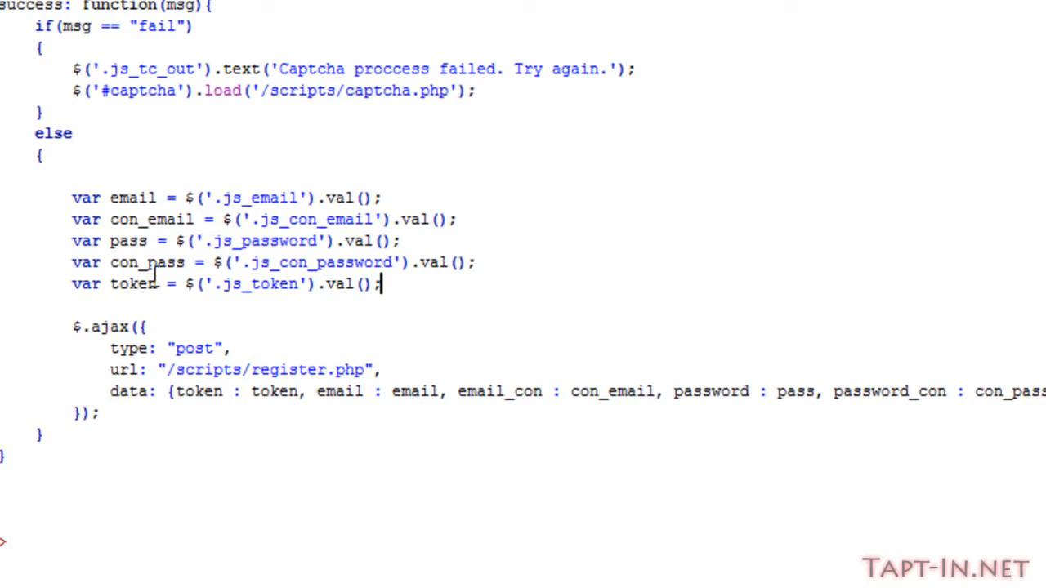
left_click(172, 262)
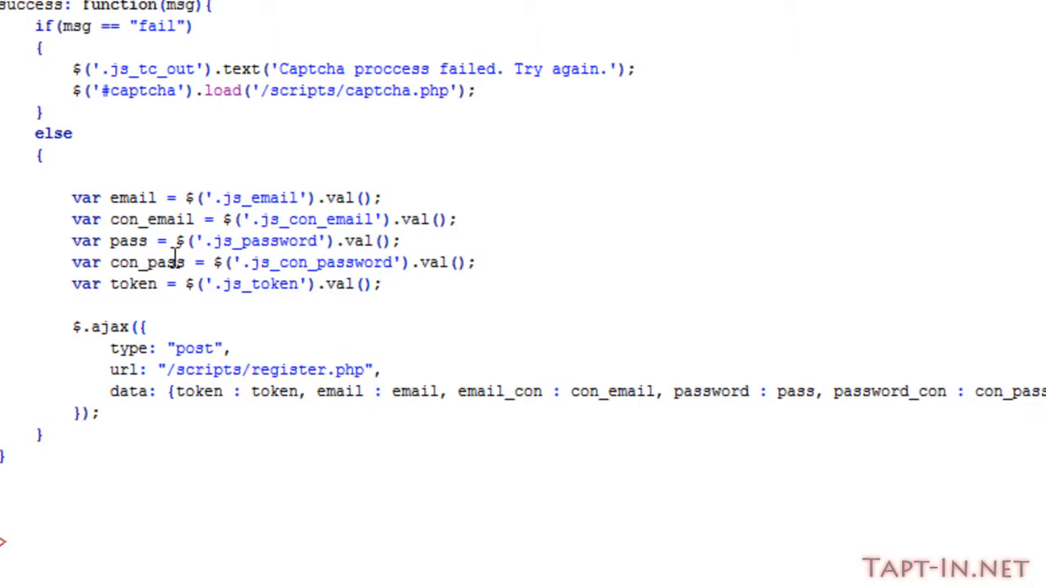
left_click(380, 284)
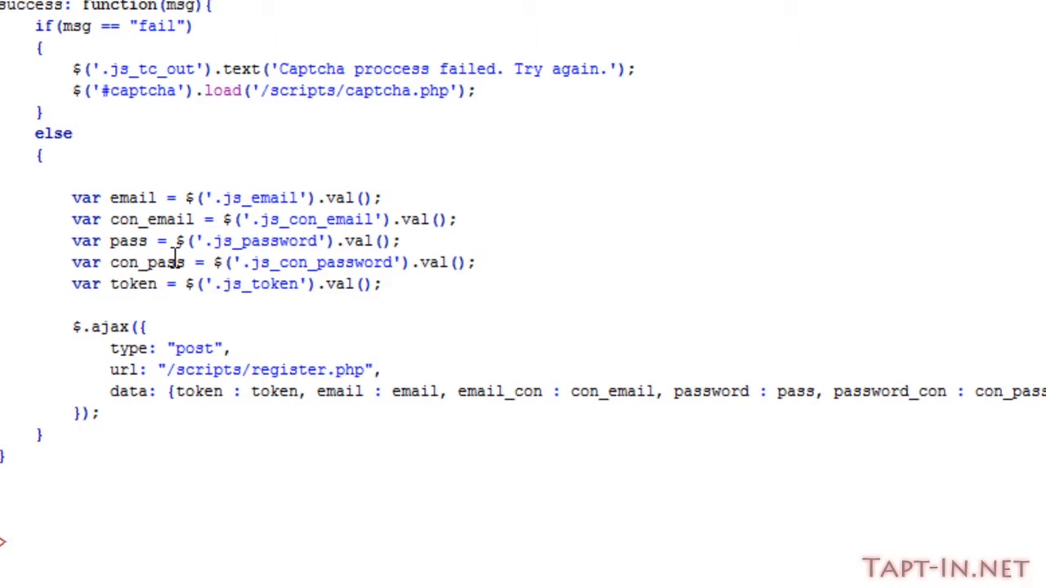
left_click(380, 284)
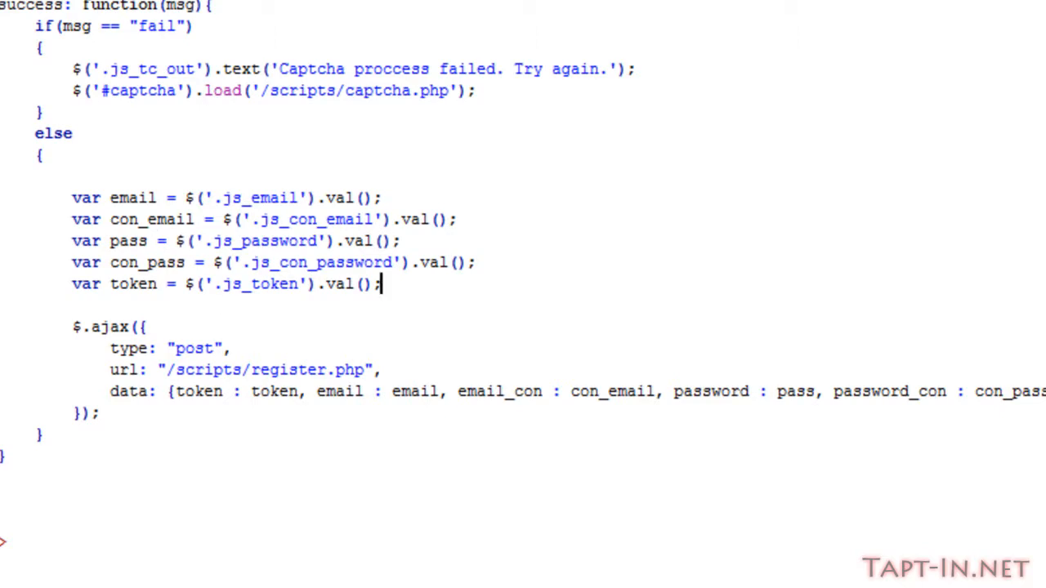
Scroll down and select lines around the hidden js_token input and PHP block.
scroll("down", 3)
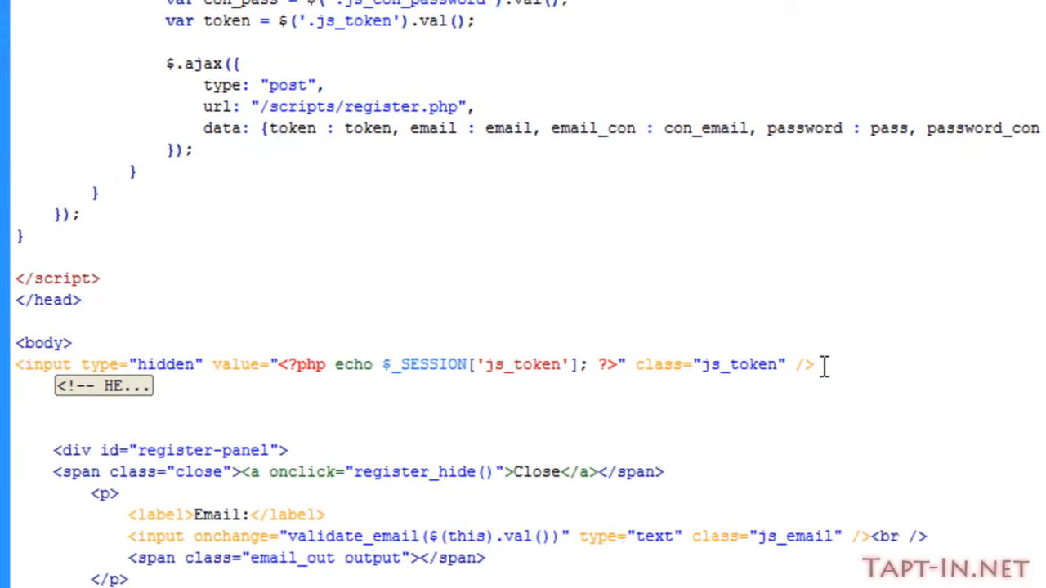
triple_click(409, 363)
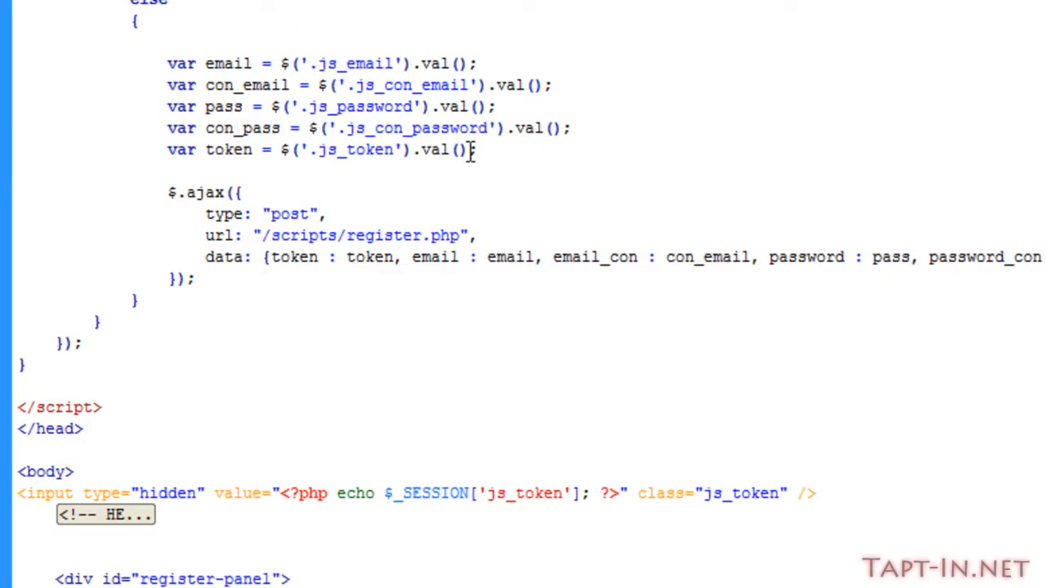
triple_click(318, 150)
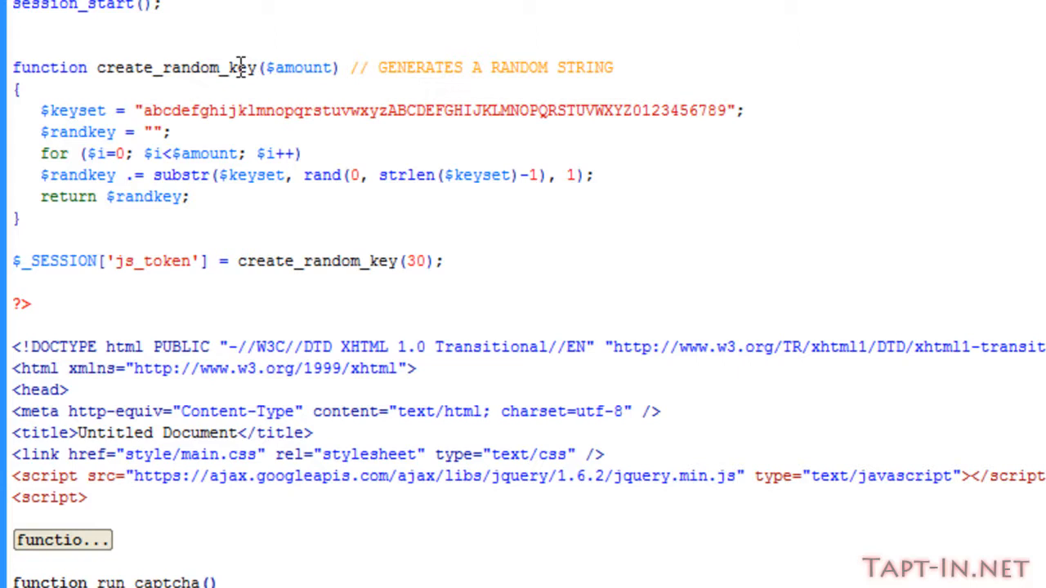
mouse_move(194, 88)
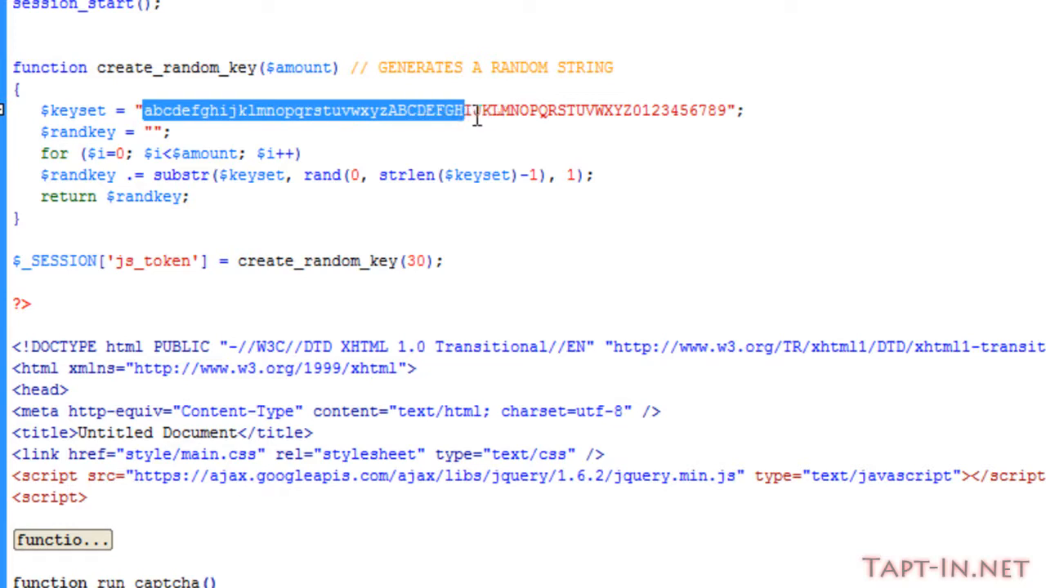
Highlight the $keyset letter-and-digit string used by create_random_key.
left_click_drag(474, 110, 727, 111)
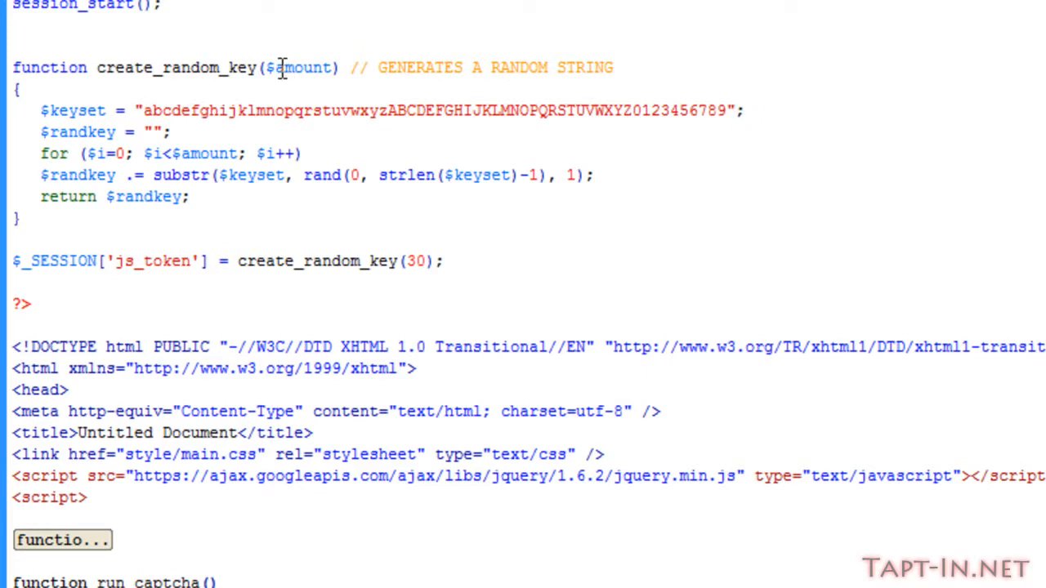
left_click(734, 110)
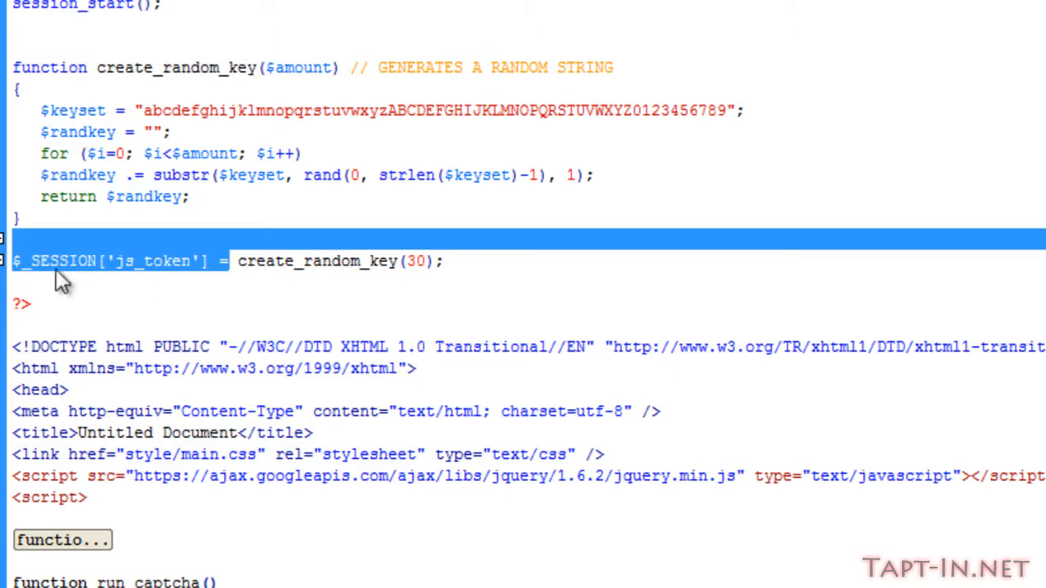
mouse_move(147, 266)
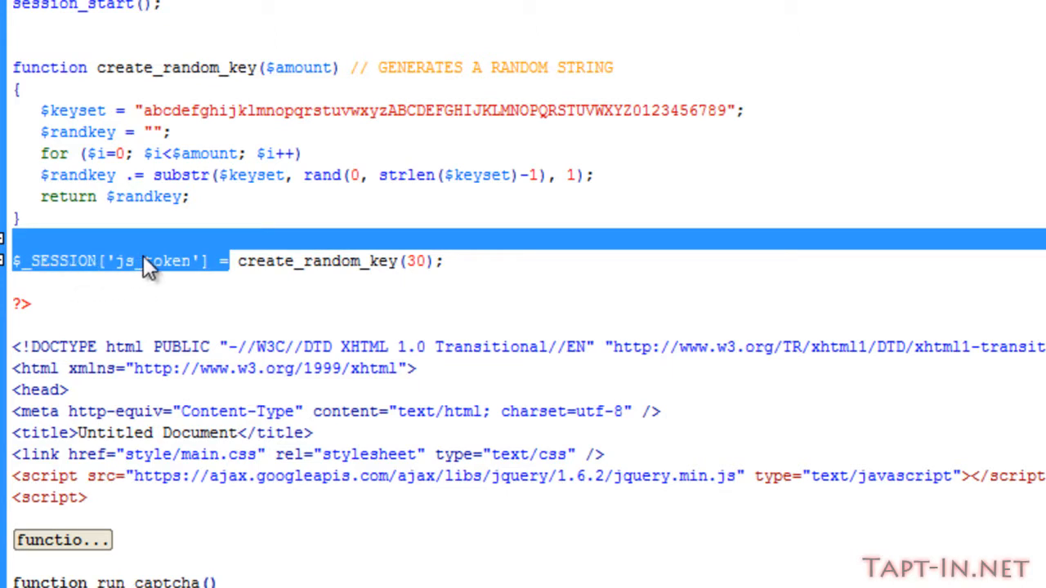
mouse_move(494, 260)
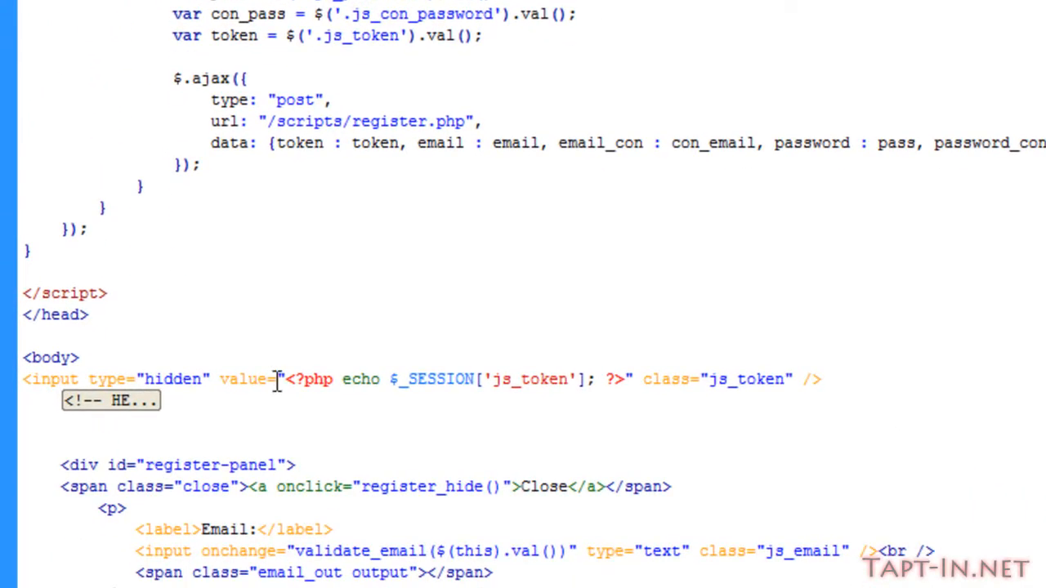
mouse_move(319, 178)
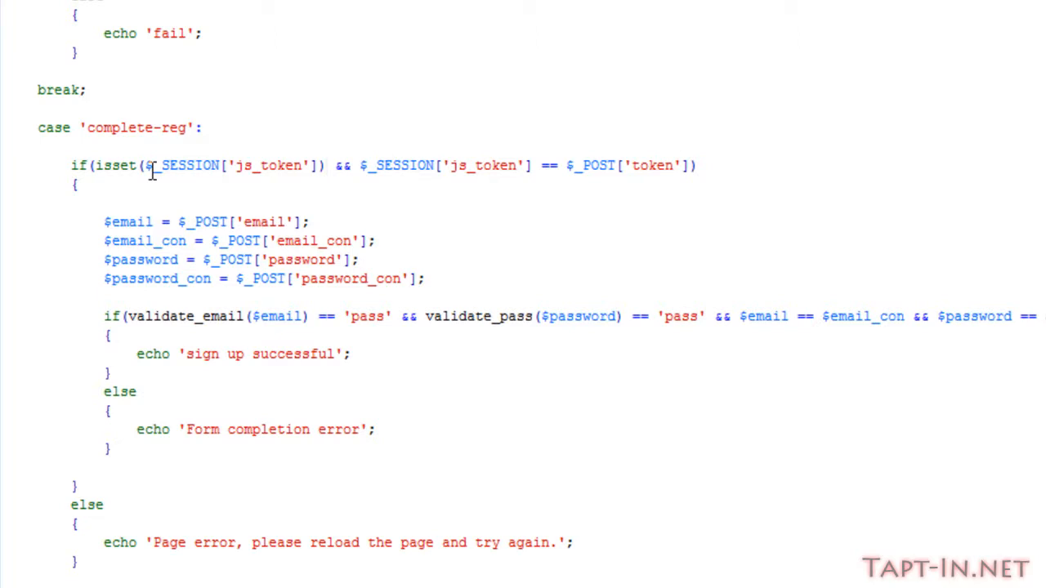
Select words in the complete-reg isset and js_token comparison line.
left_click(325, 165)
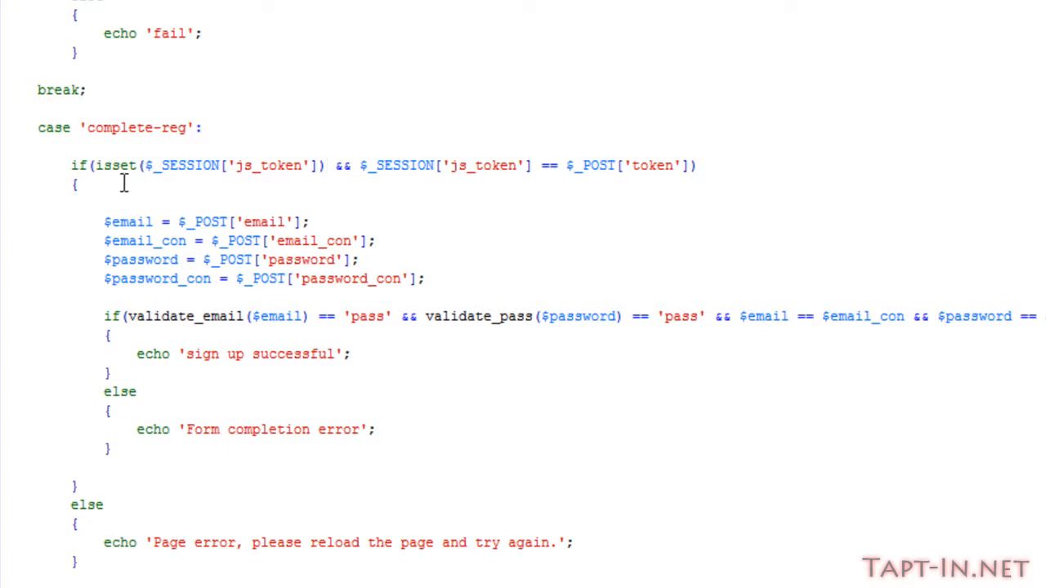
double_click(110, 165)
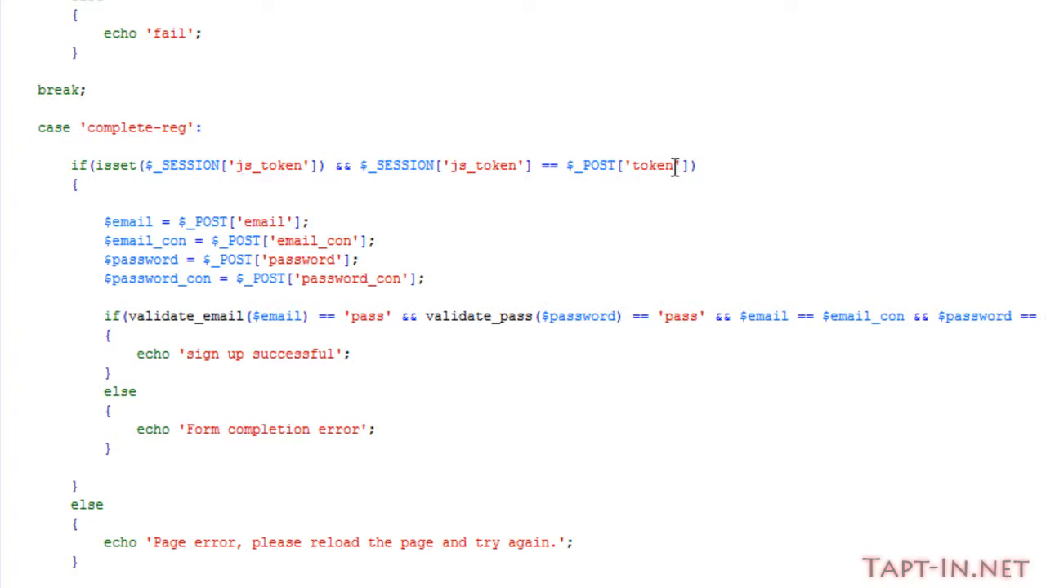
double_click(652, 165)
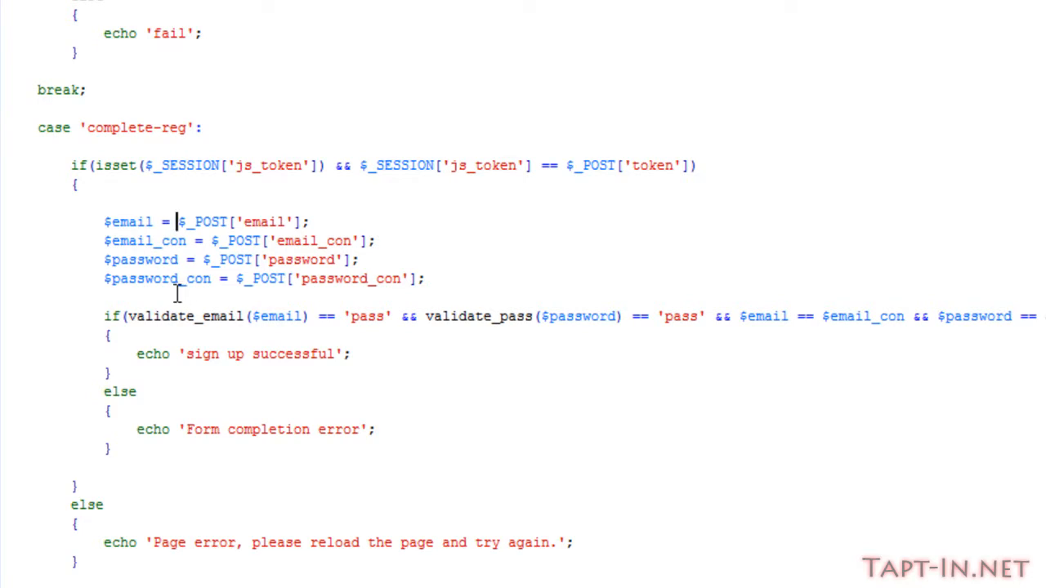
mouse_move(175, 294)
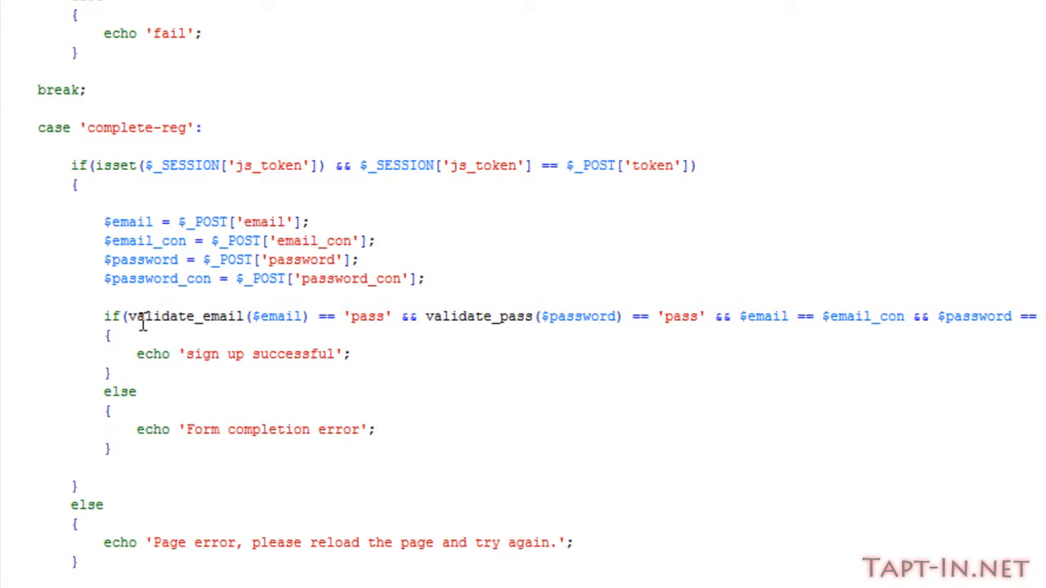
mouse_move(241, 316)
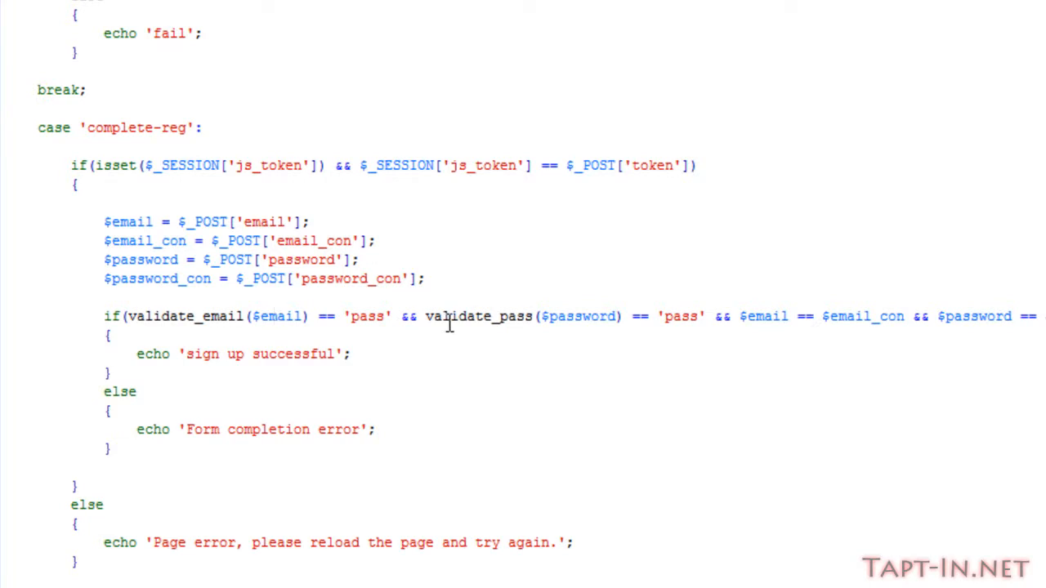
left_click(276, 316)
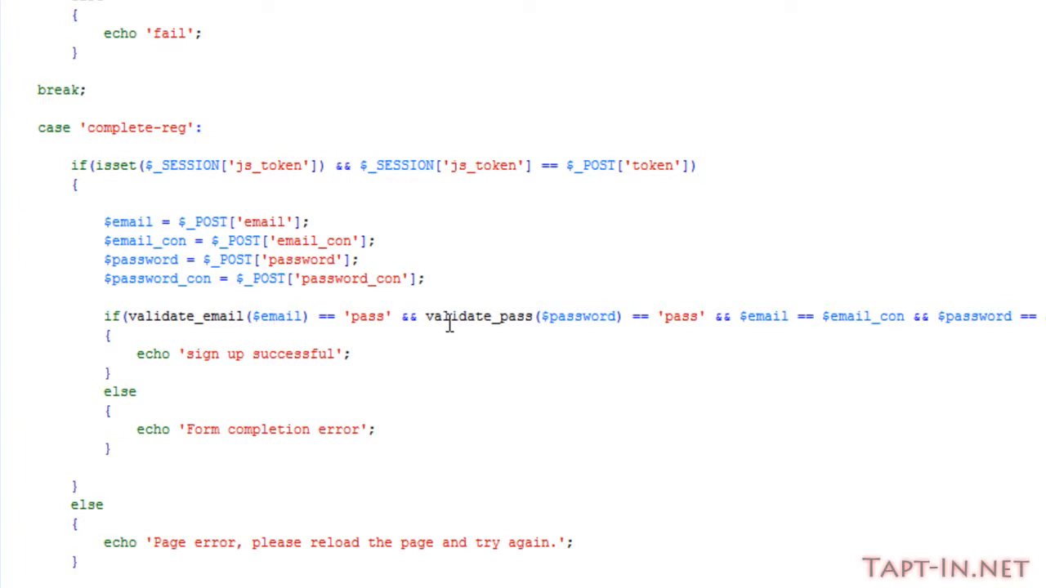
scroll("up", 3)
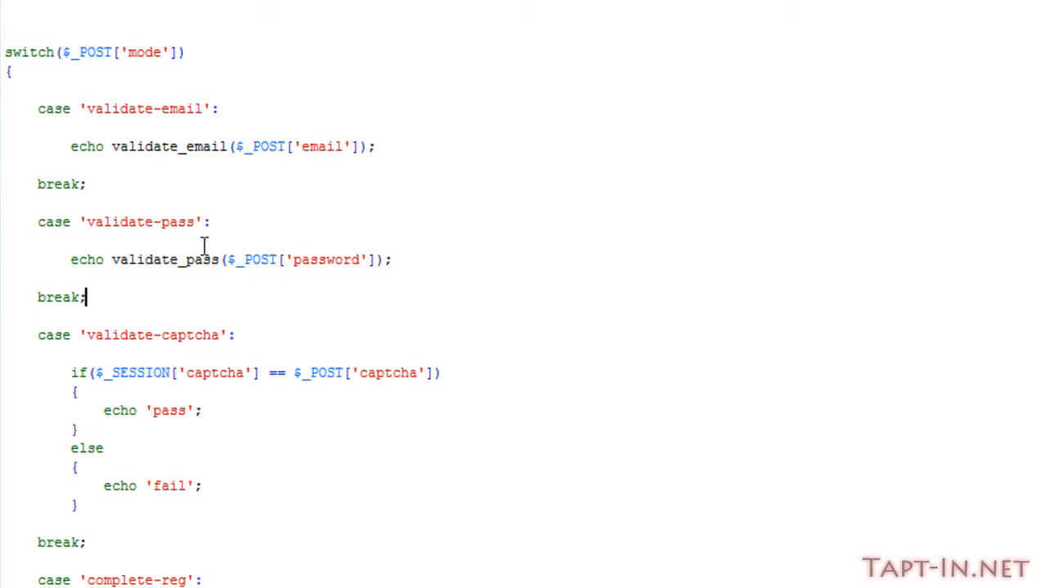
scroll("down", 3)
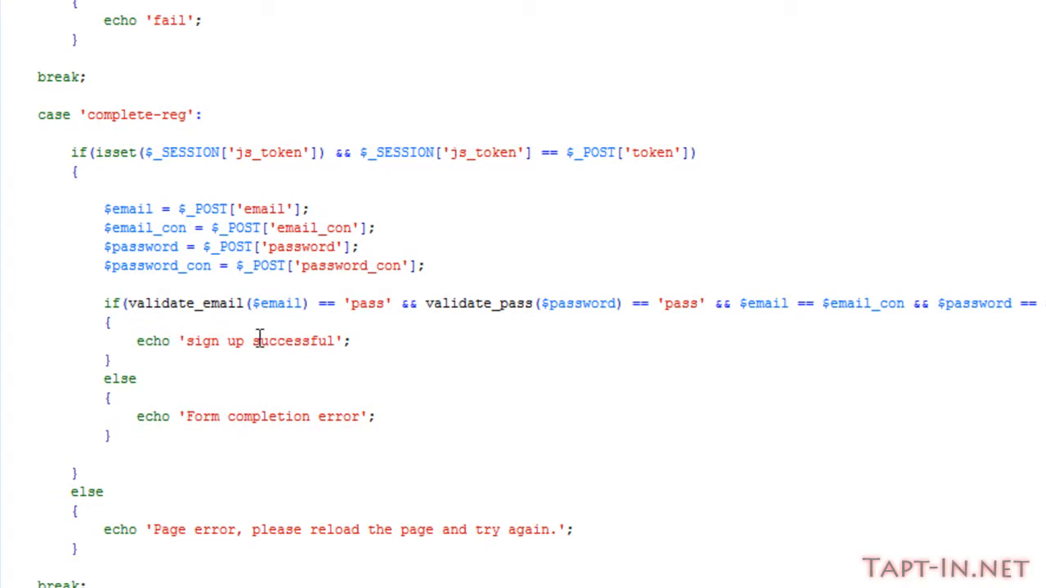
left_click(795, 303)
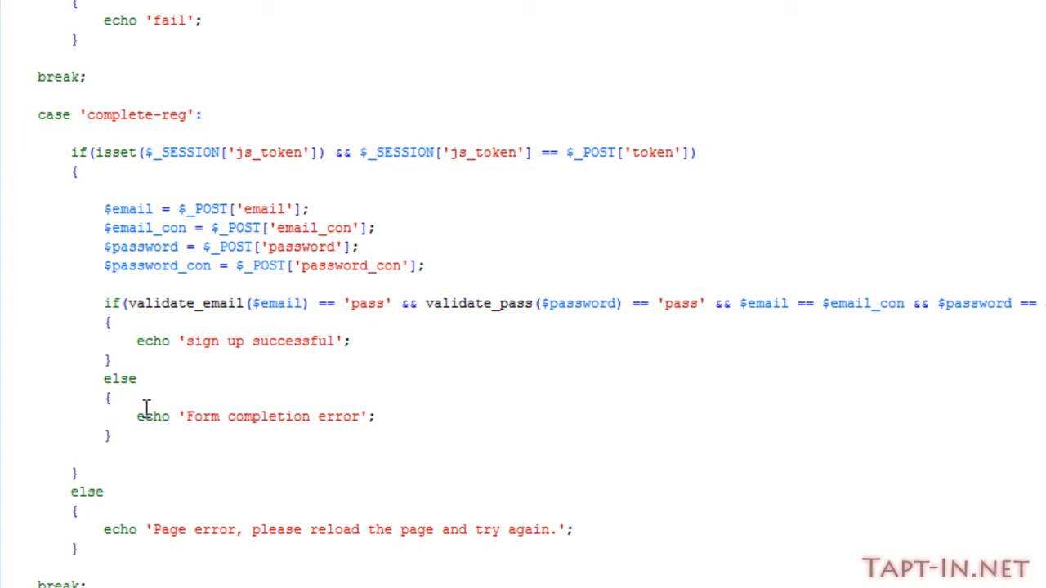
Place the cursor in the complete-reg success branch to replace the echo line.
left_click(793, 303)
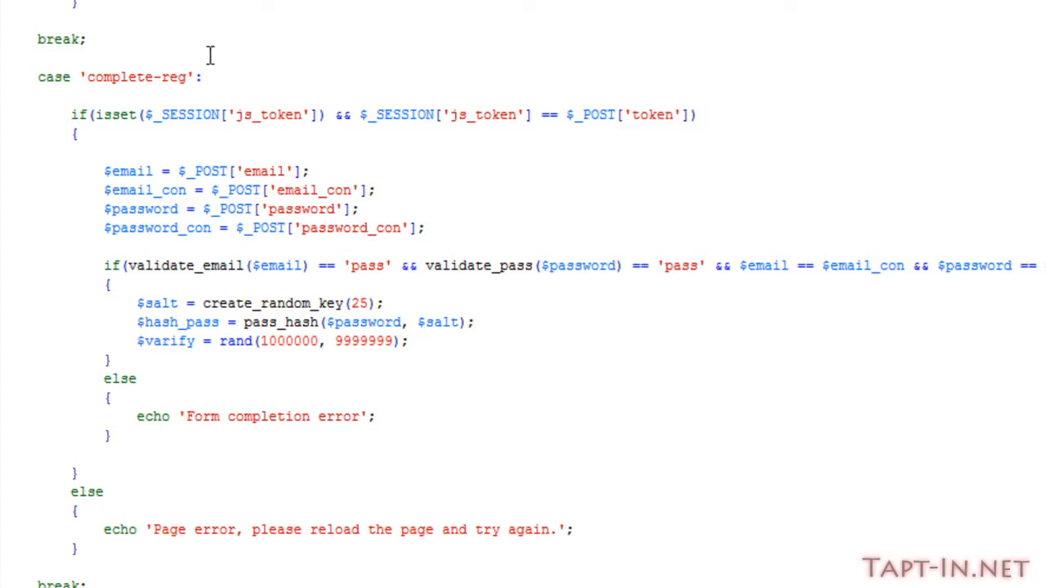
mouse_move(221, 55)
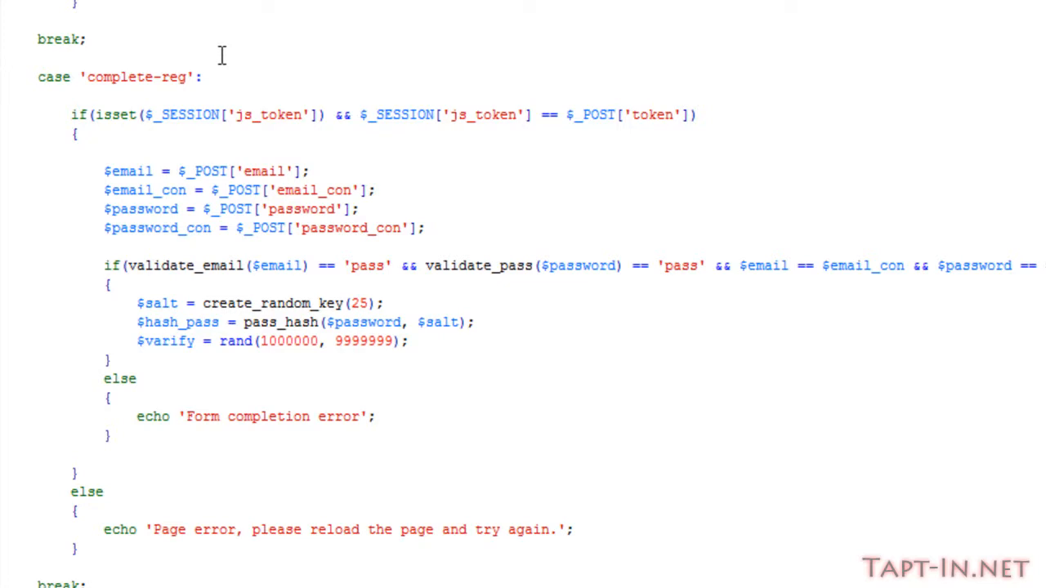
mouse_move(287, 342)
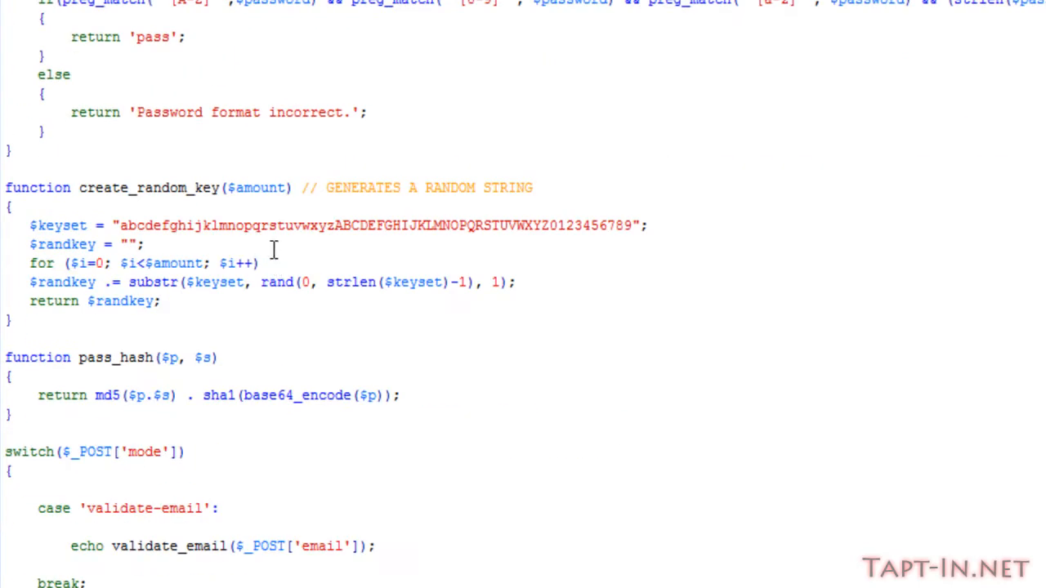
scroll("down", 3)
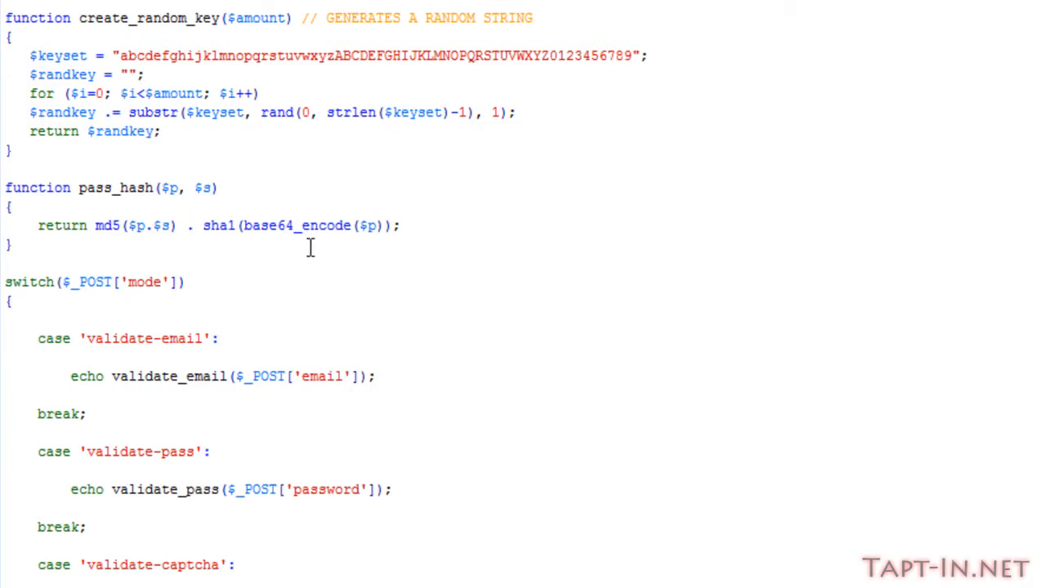
left_click(184, 187)
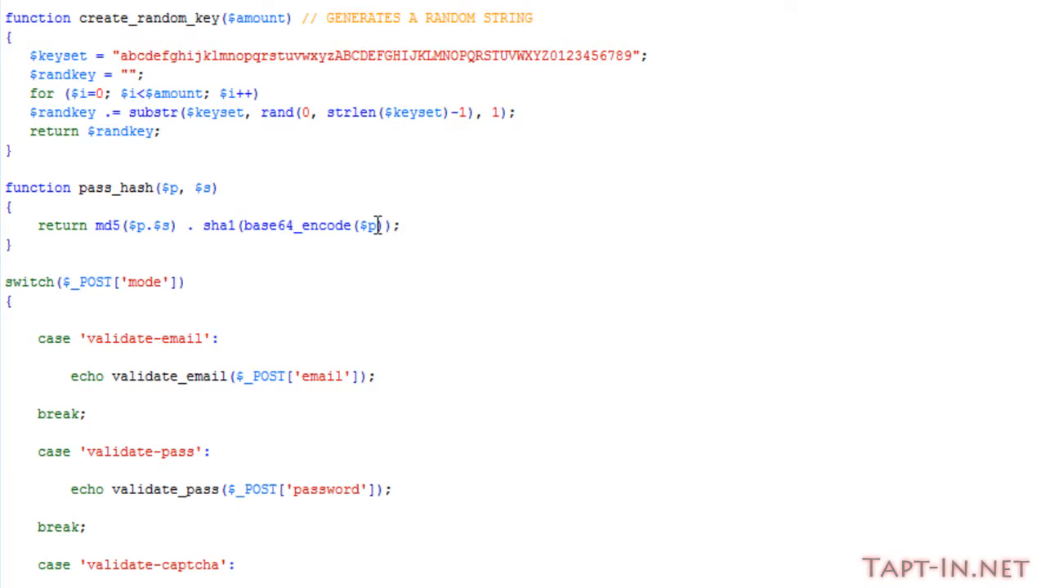
left_click(184, 187)
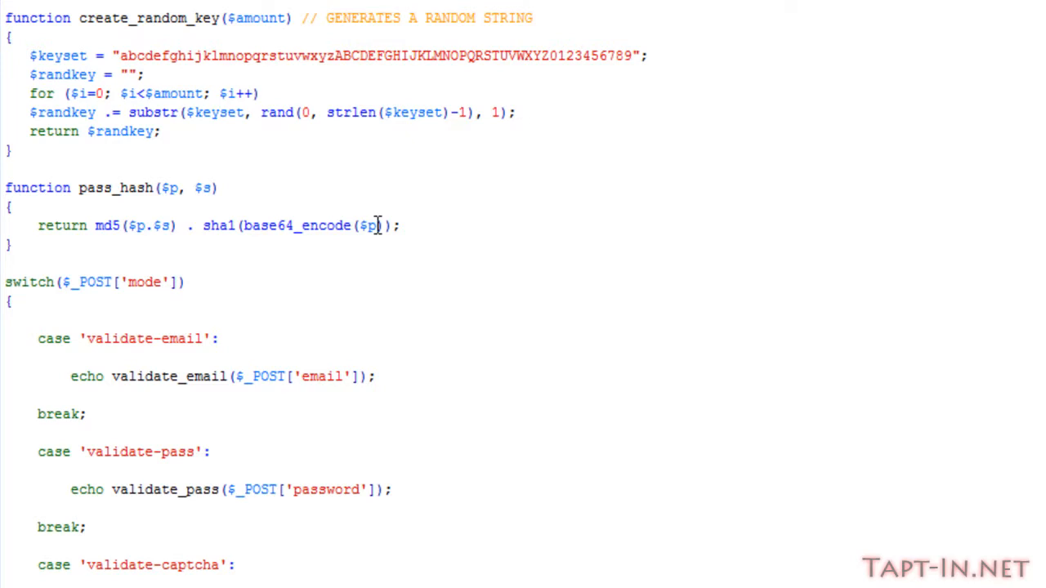
Scroll down past $varify to where the INSERT query and mail variables go.
scroll("down", 3)
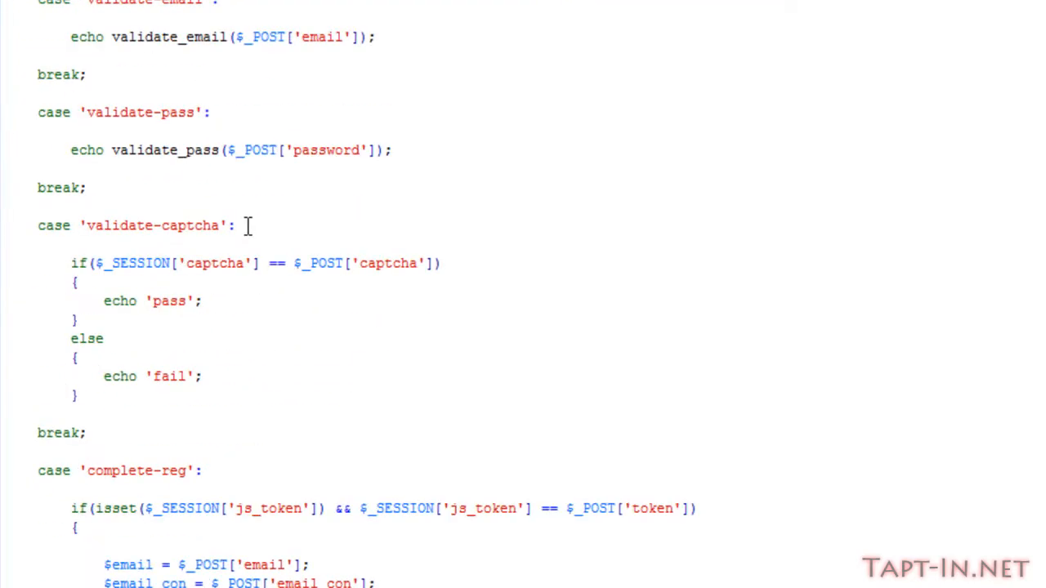
scroll("down", 3)
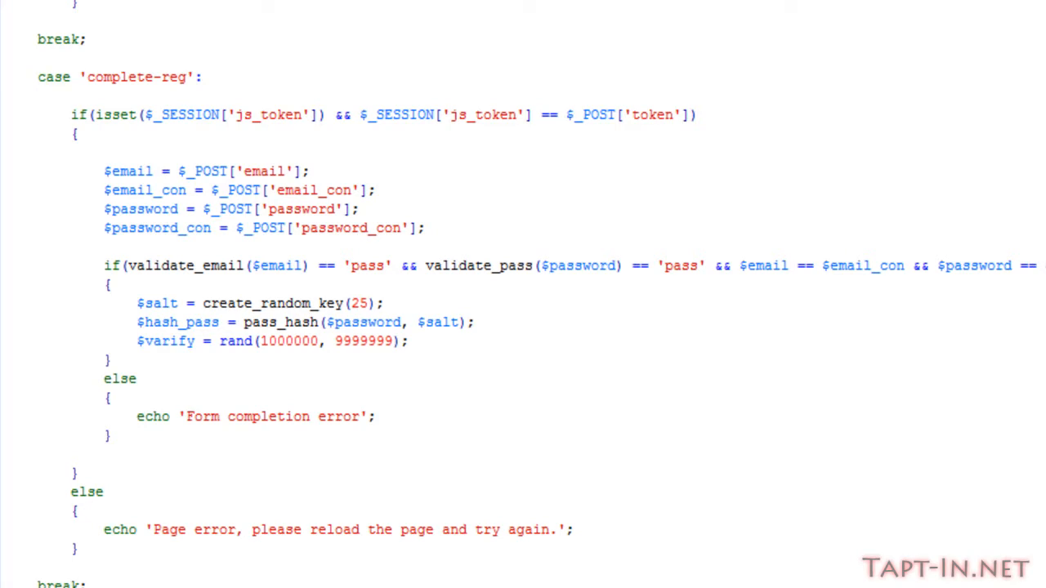
scroll("down", 3)
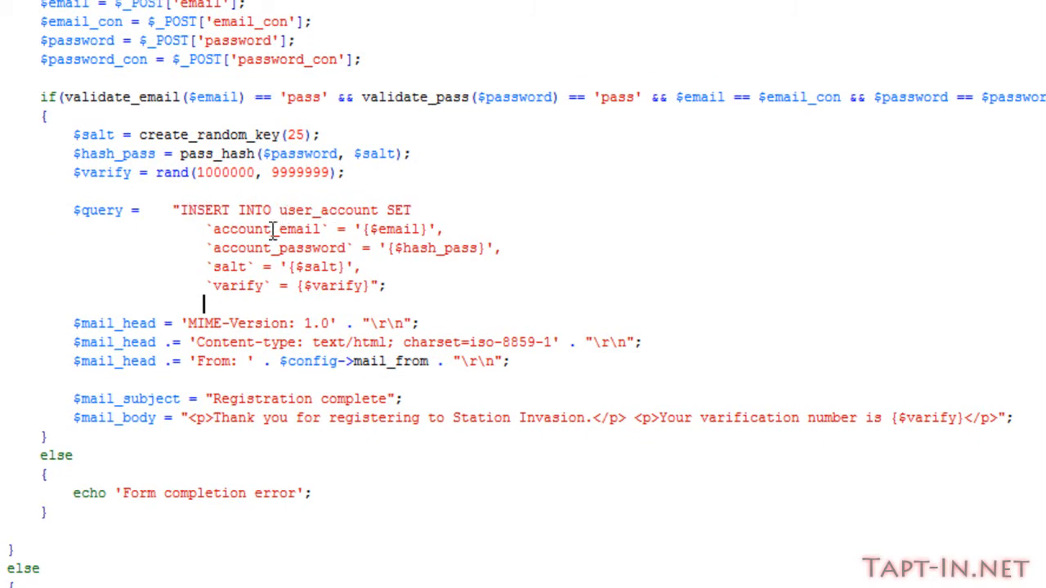
mouse_move(421, 221)
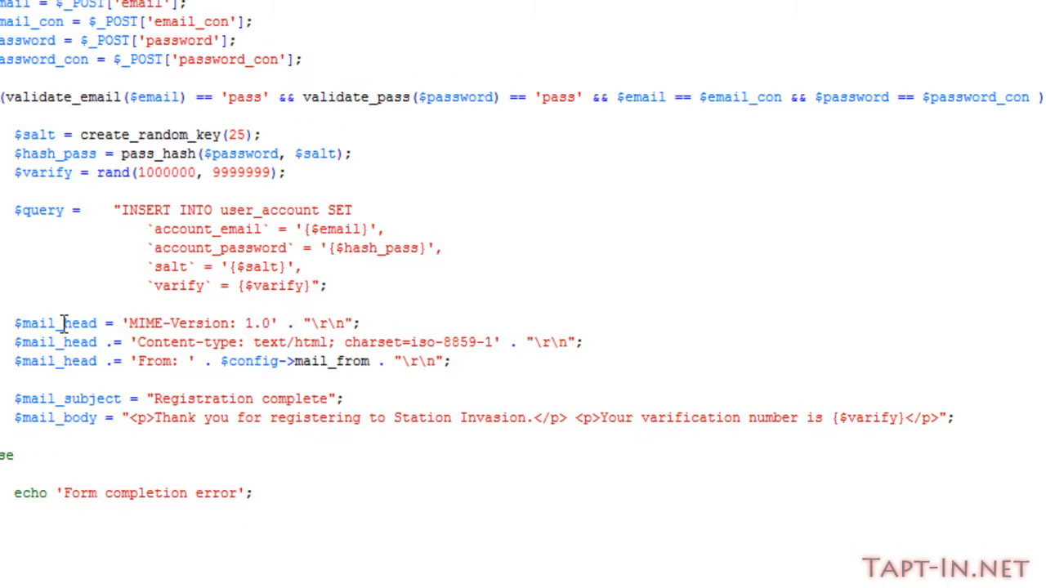
left_click(145, 303)
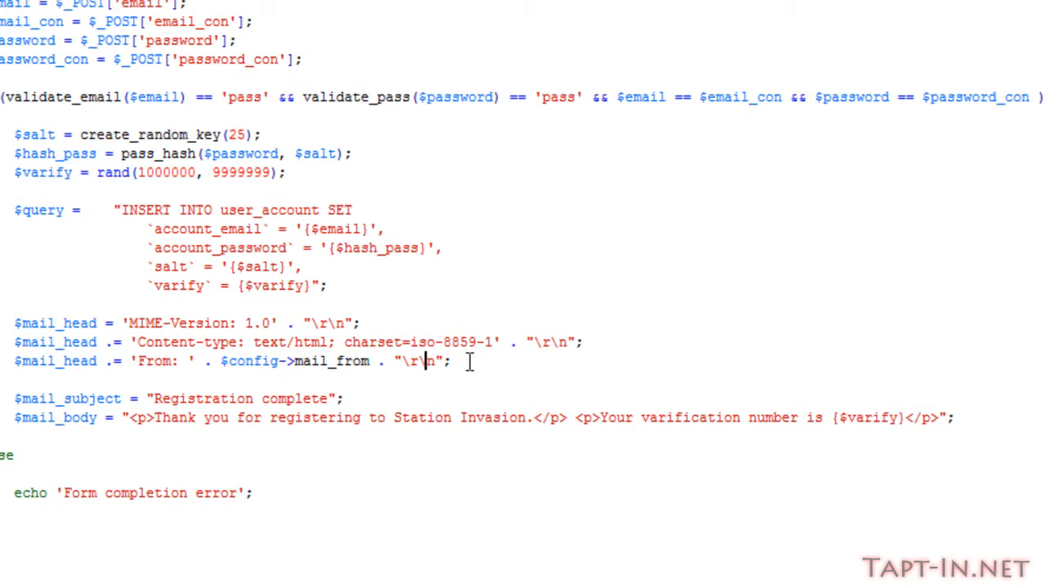
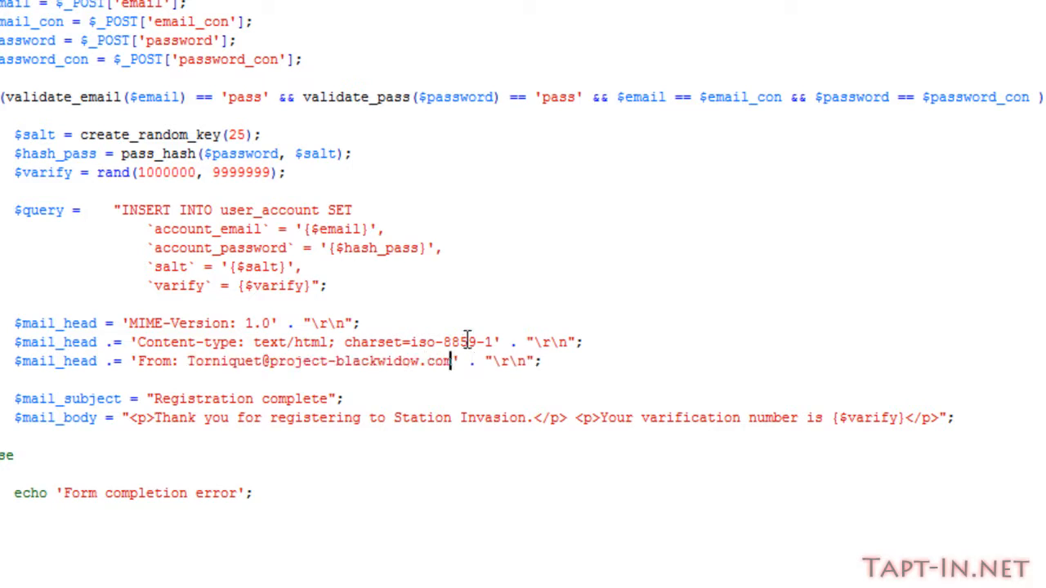
mouse_move(161, 323)
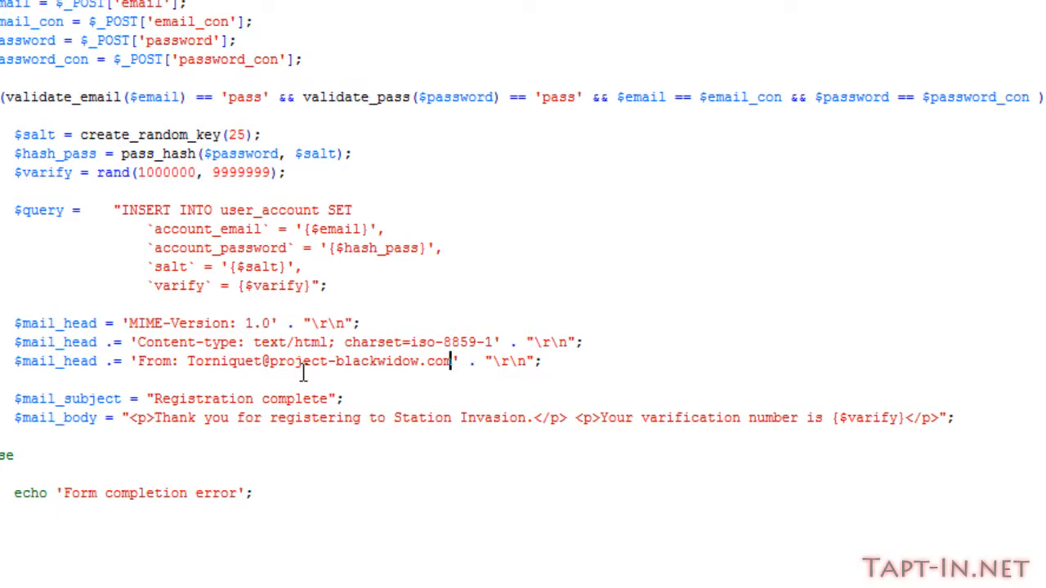
mouse_move(125, 418)
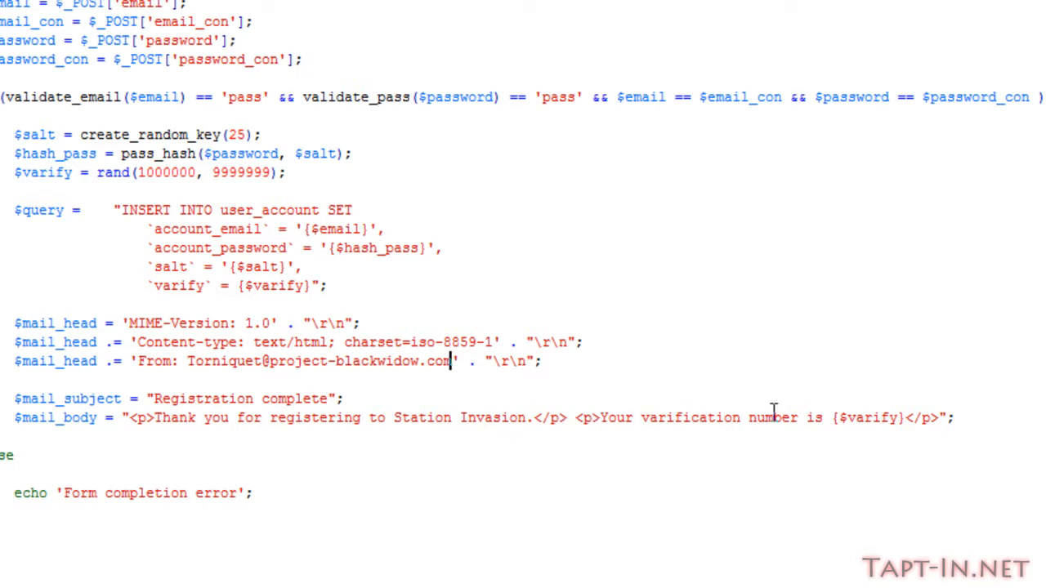
mouse_move(155, 178)
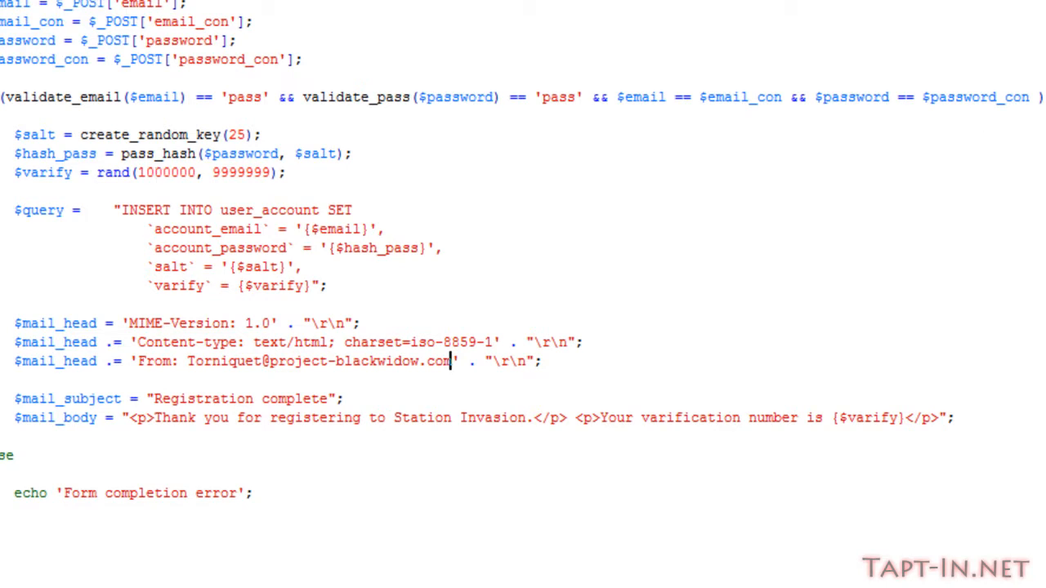
mouse_move(791, 118)
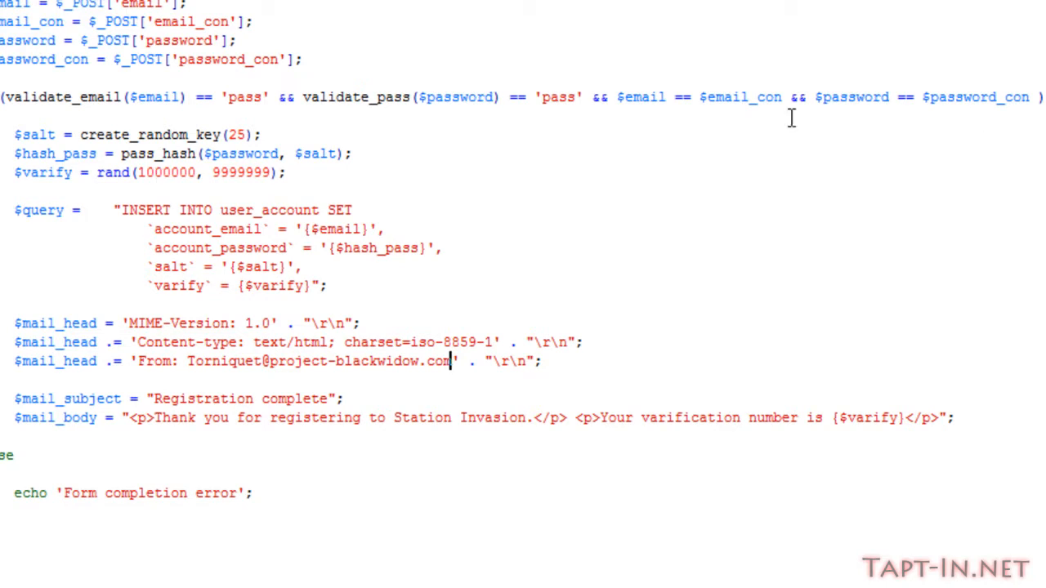
mouse_move(551, 219)
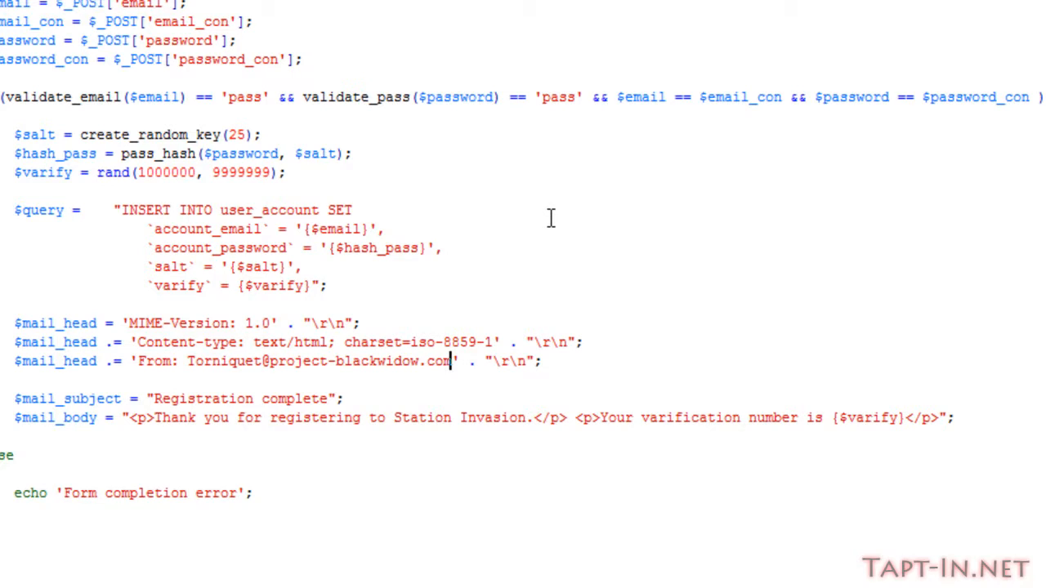
mouse_move(151, 180)
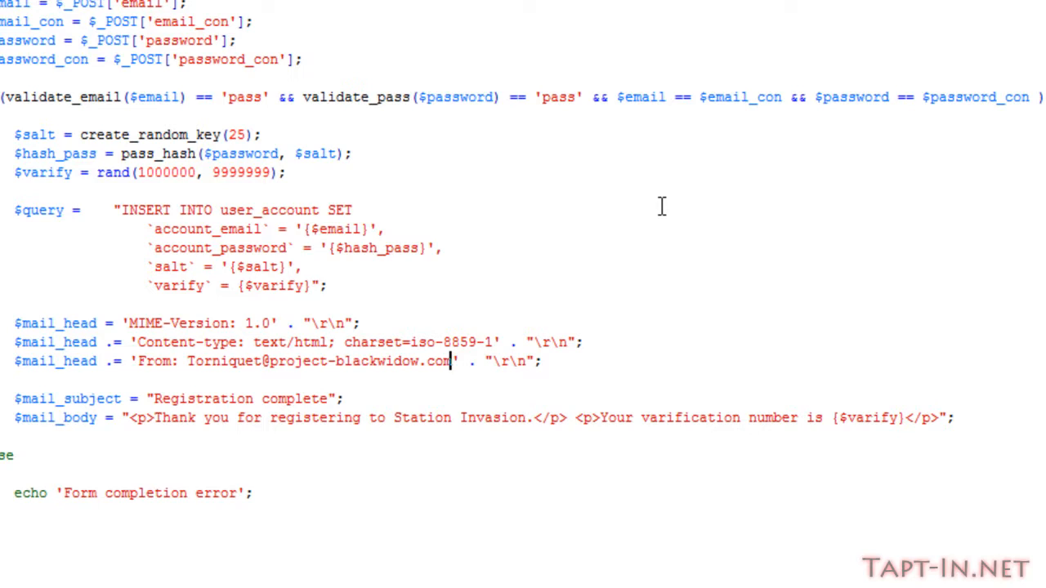
mouse_move(572, 170)
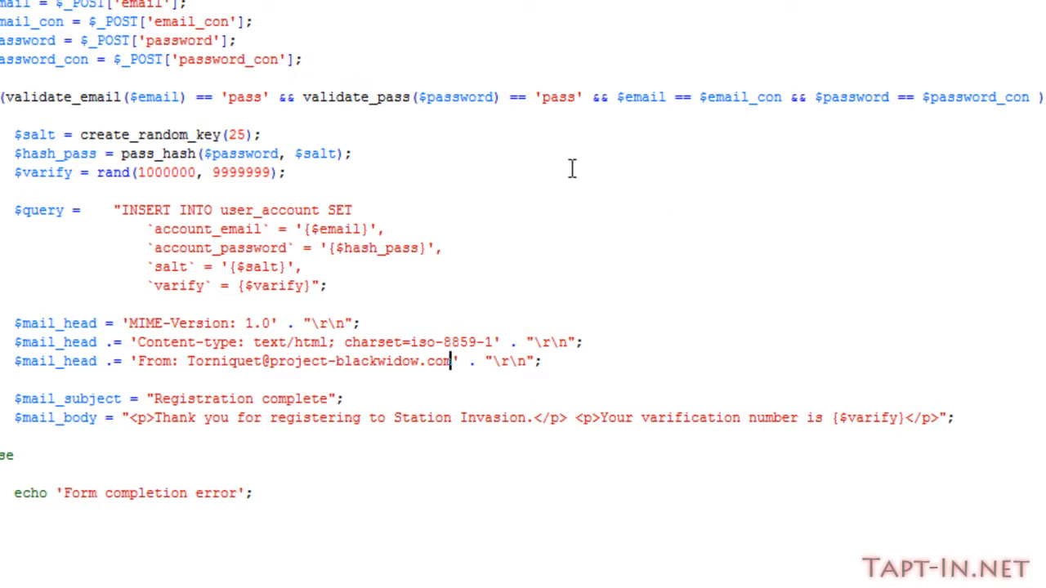
mouse_move(488, 374)
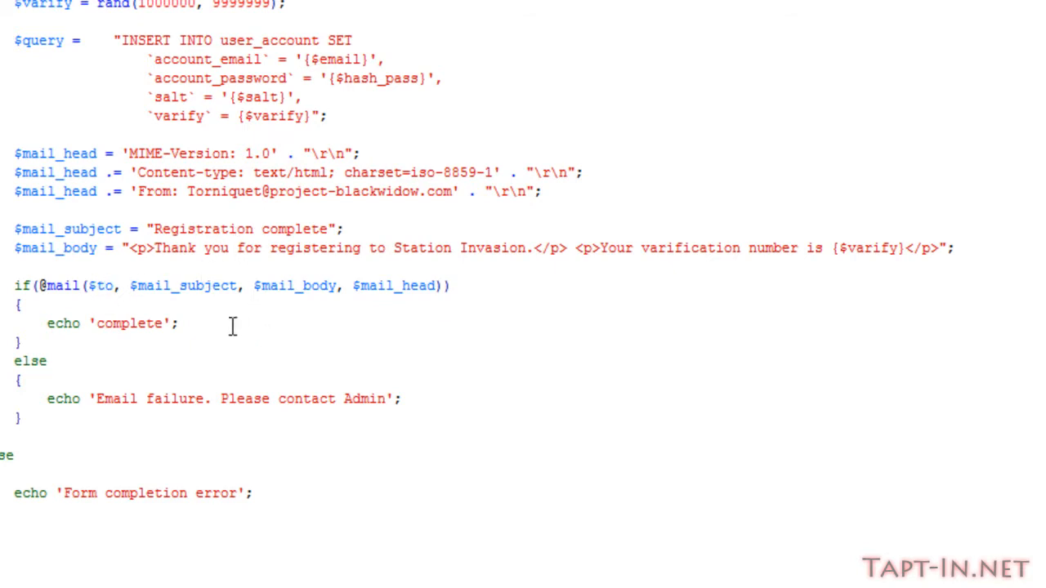
Place the cursor on the $to recipient argument of the mail() call.
left_click(94, 286)
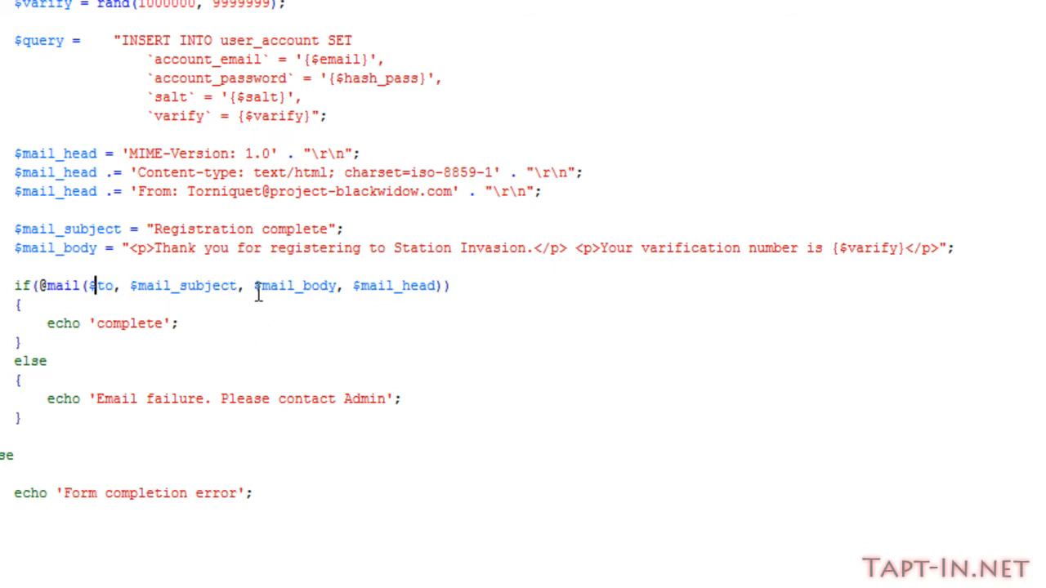